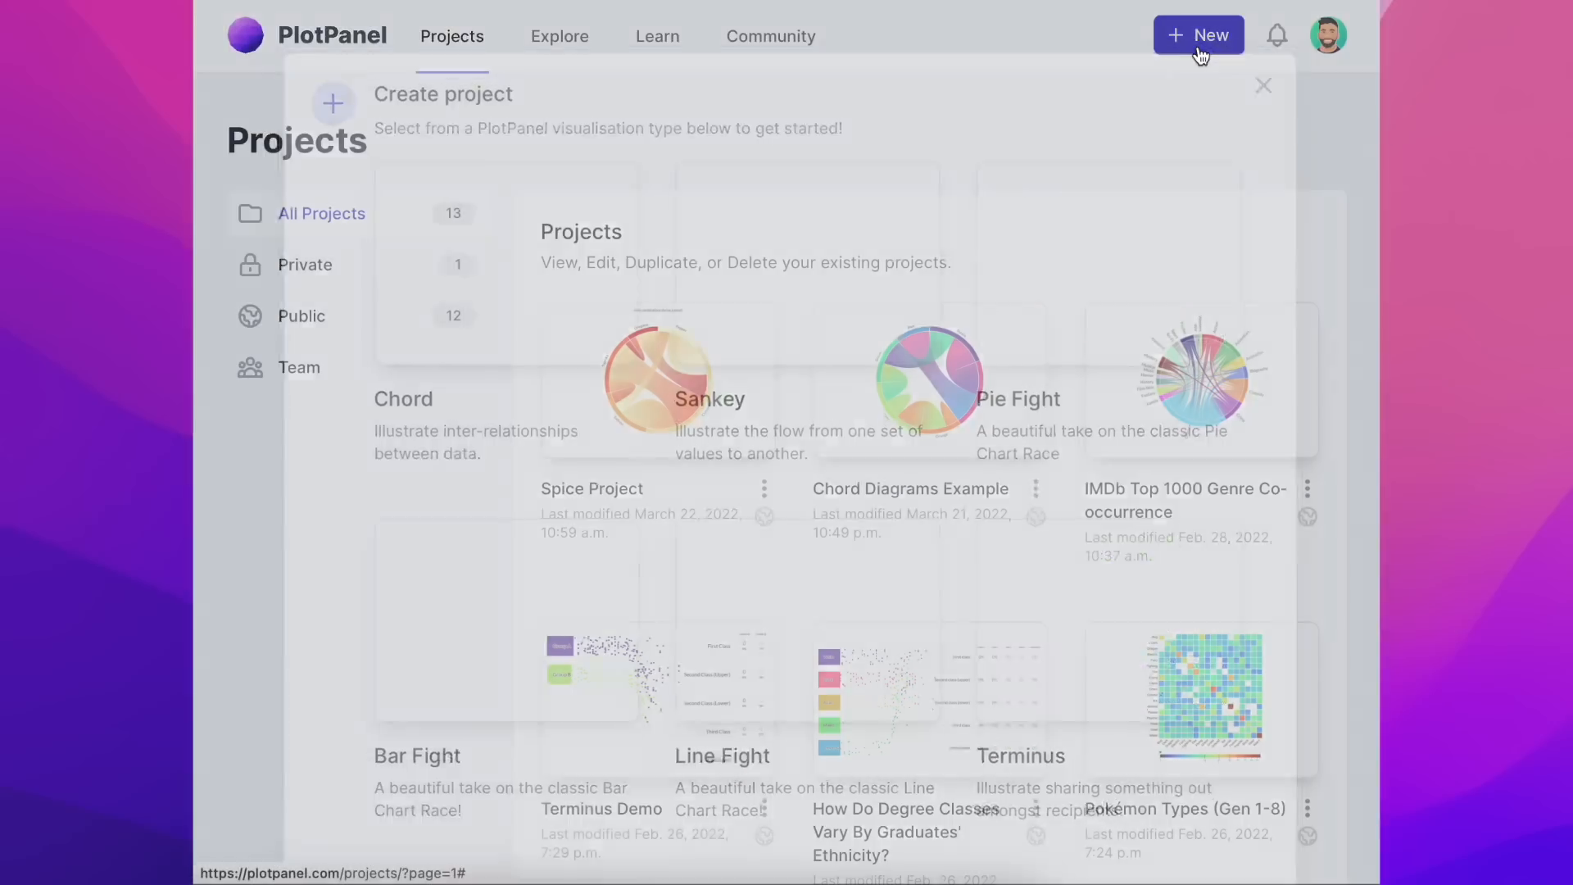
# - Create a new Chord project and delete all its sample nodes, leaving names, matrix and chart empty
pyautogui.click(1198, 35)
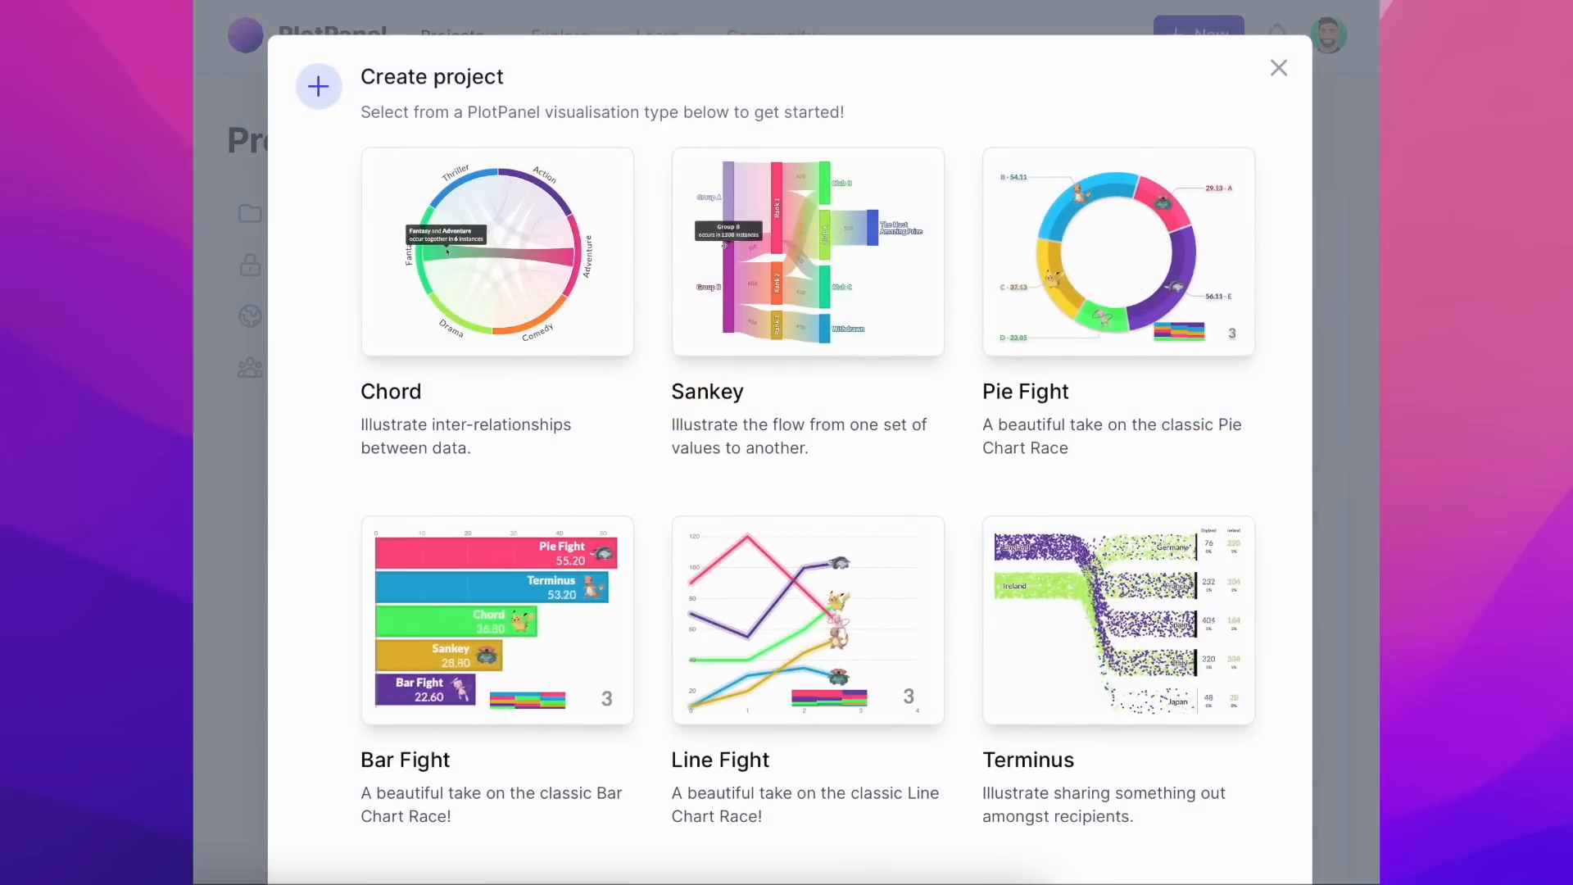
pyautogui.click(495, 252)
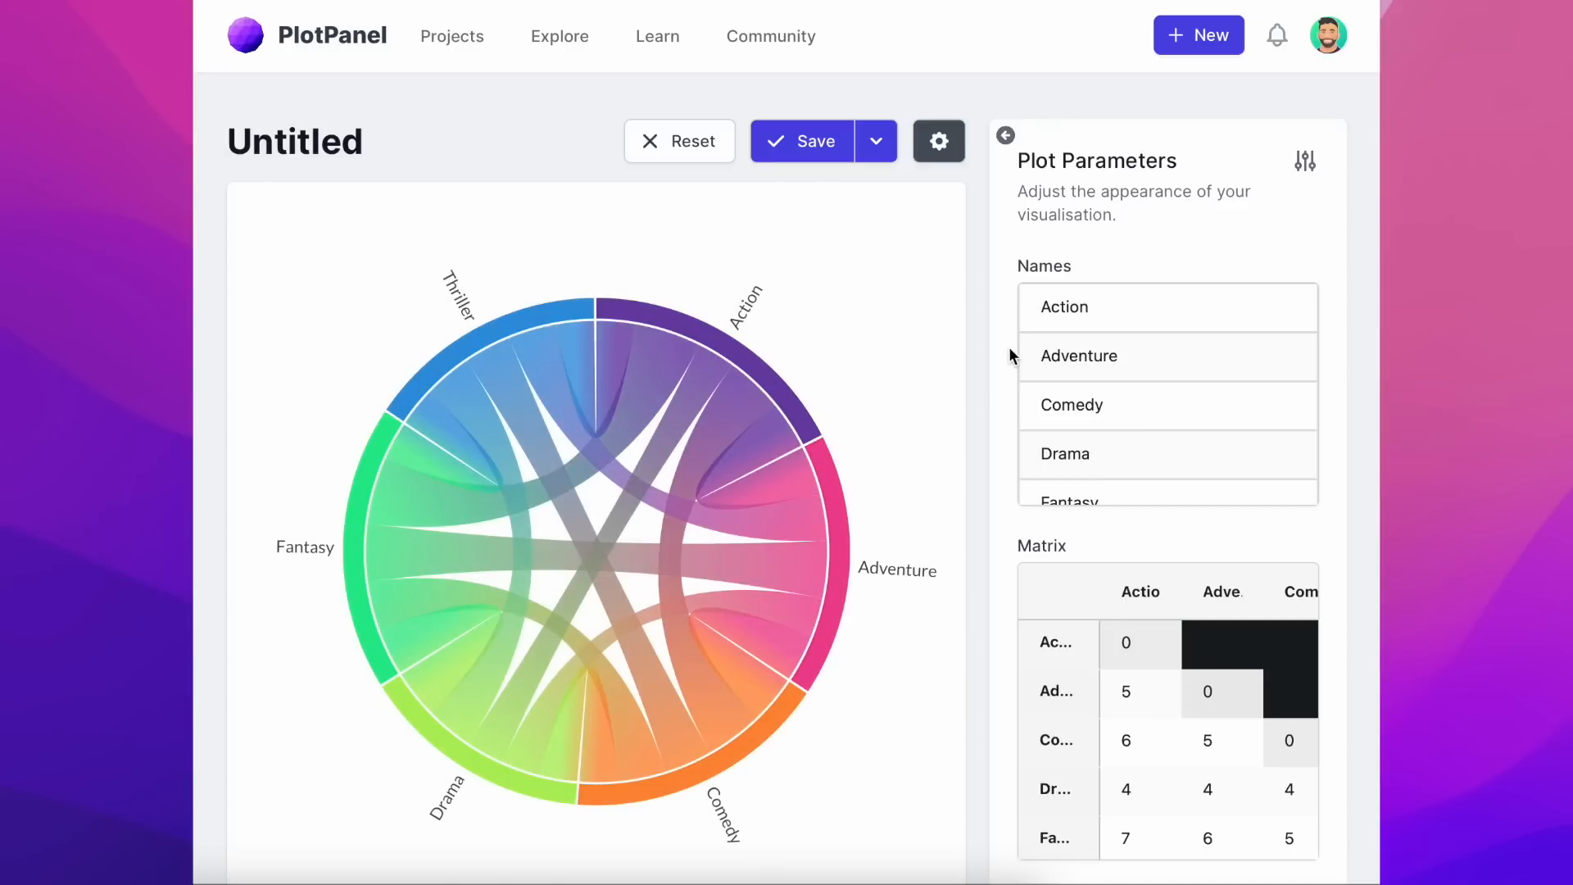
pyautogui.rightClick(1167, 307)
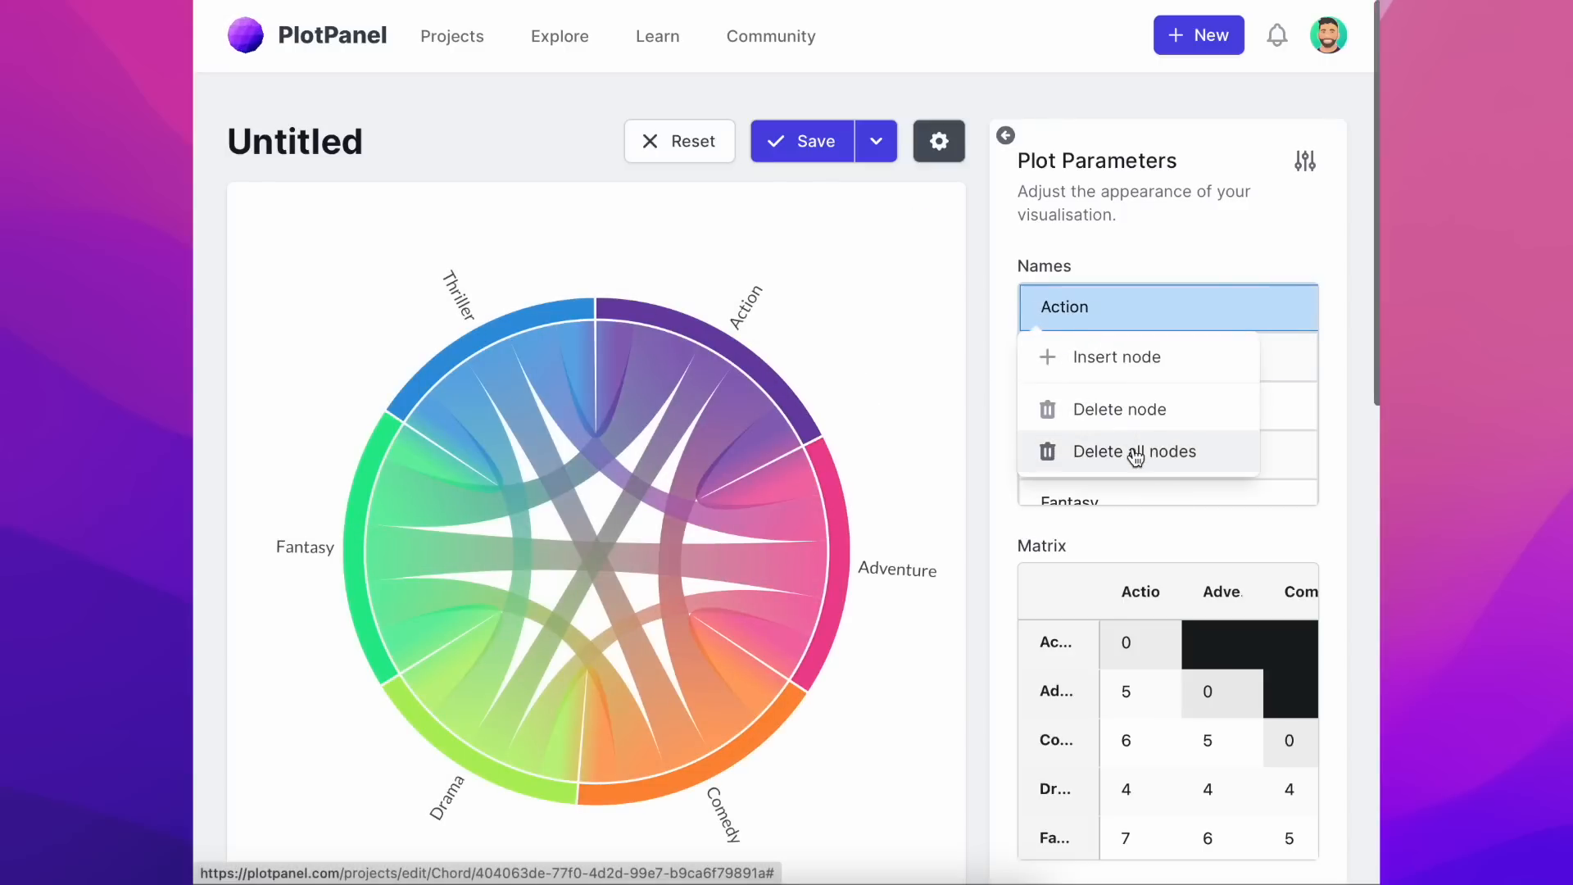
pyautogui.click(1134, 450)
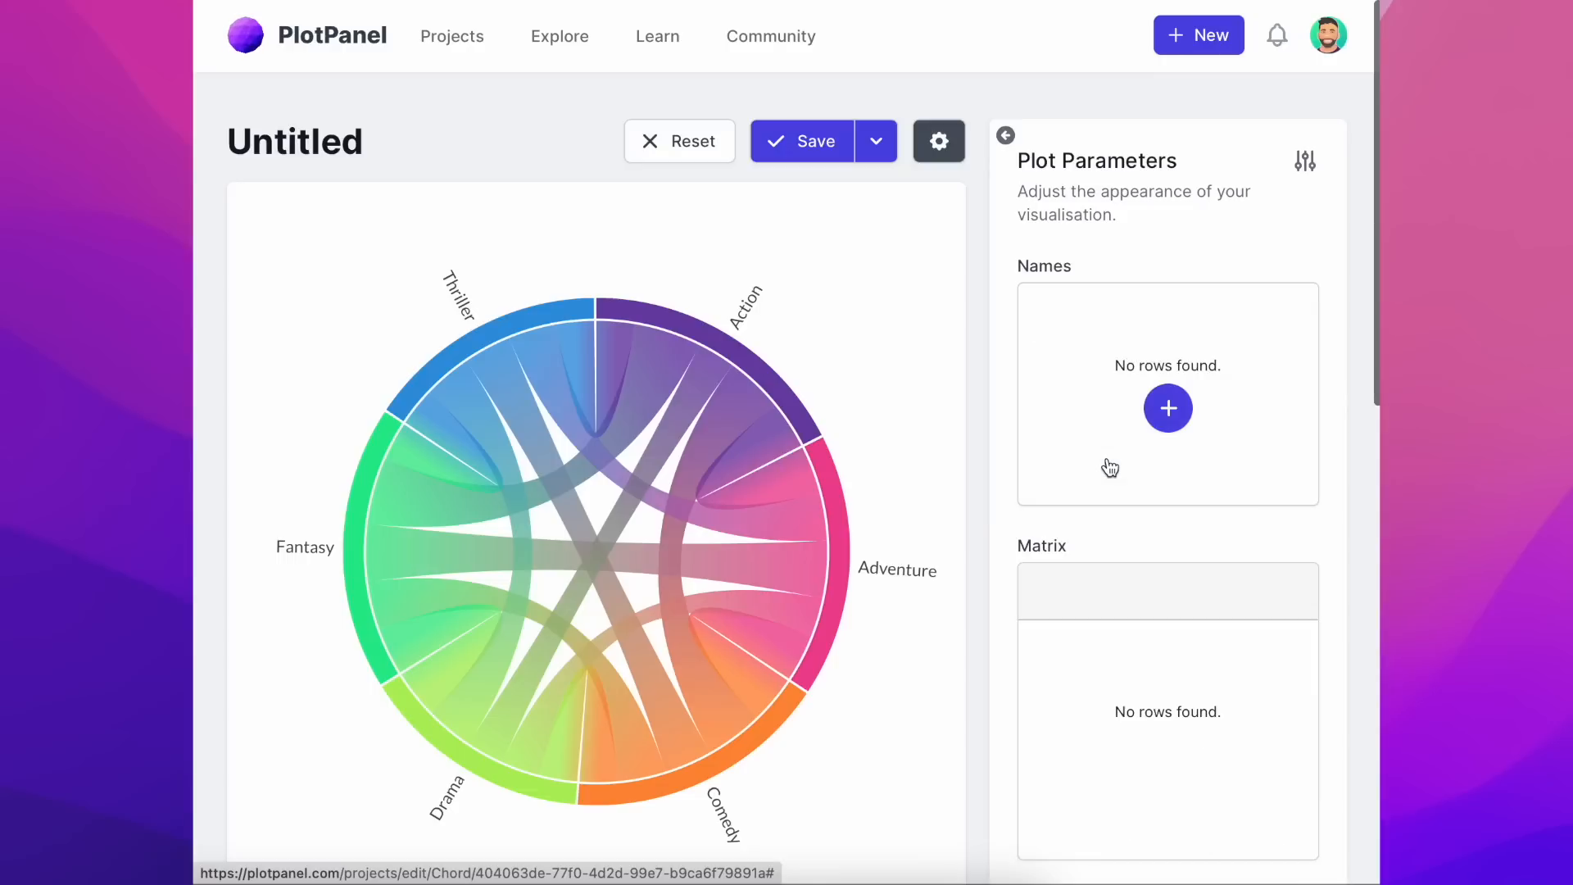
pyautogui.click(801, 141)
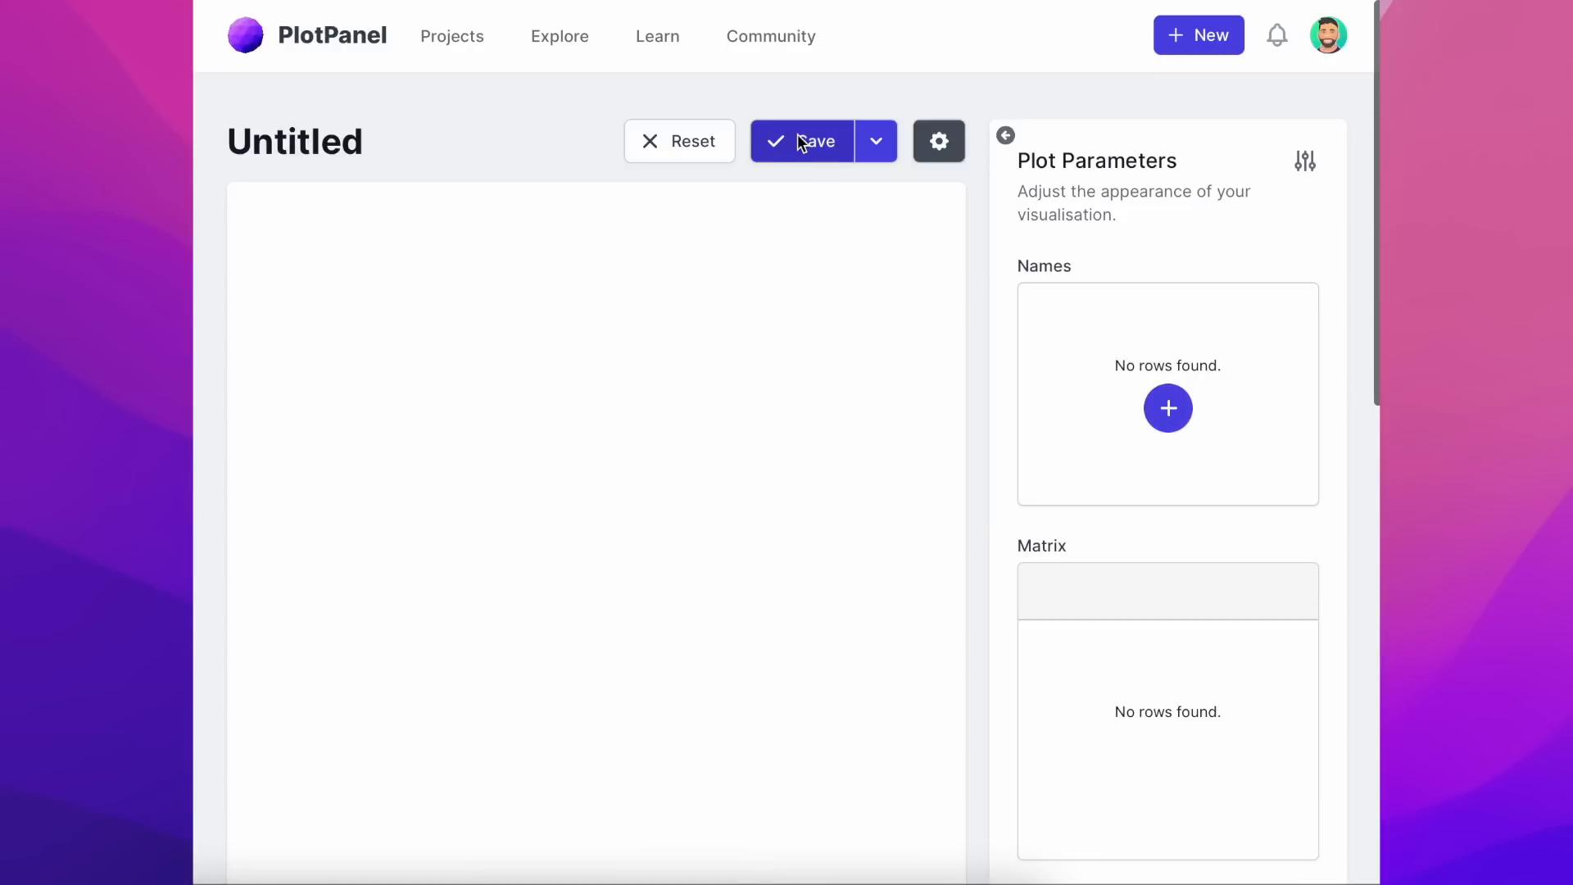
# - Add five nodes named Saffron, Pepper, Oregano, Cumin and Cinnamon to the Names list
pyautogui.click(1169, 408)
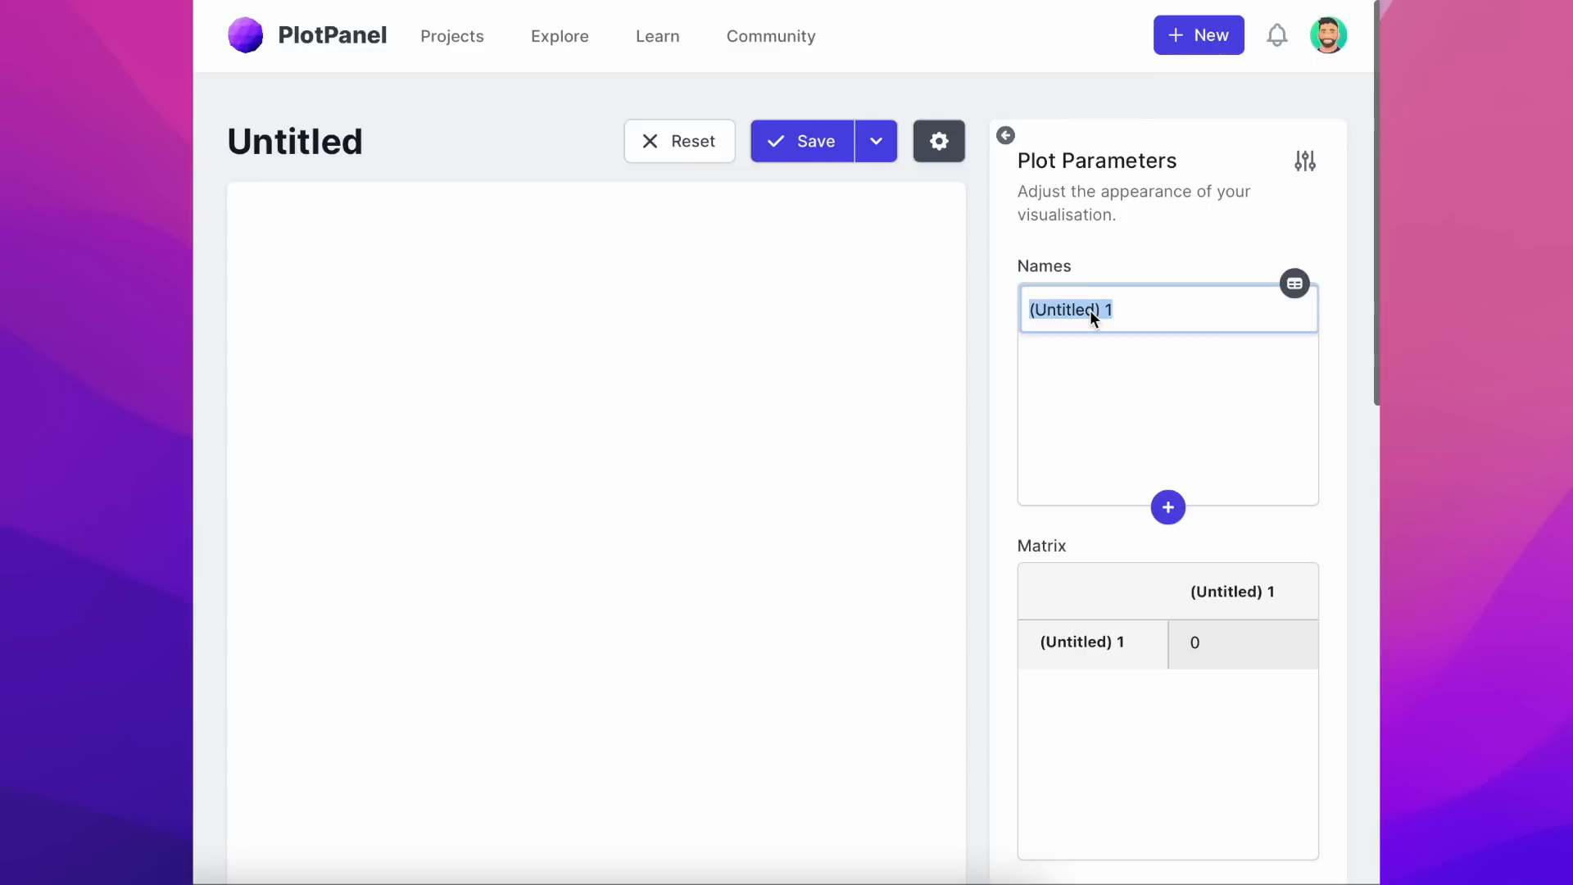
pyautogui.write('Saffron')
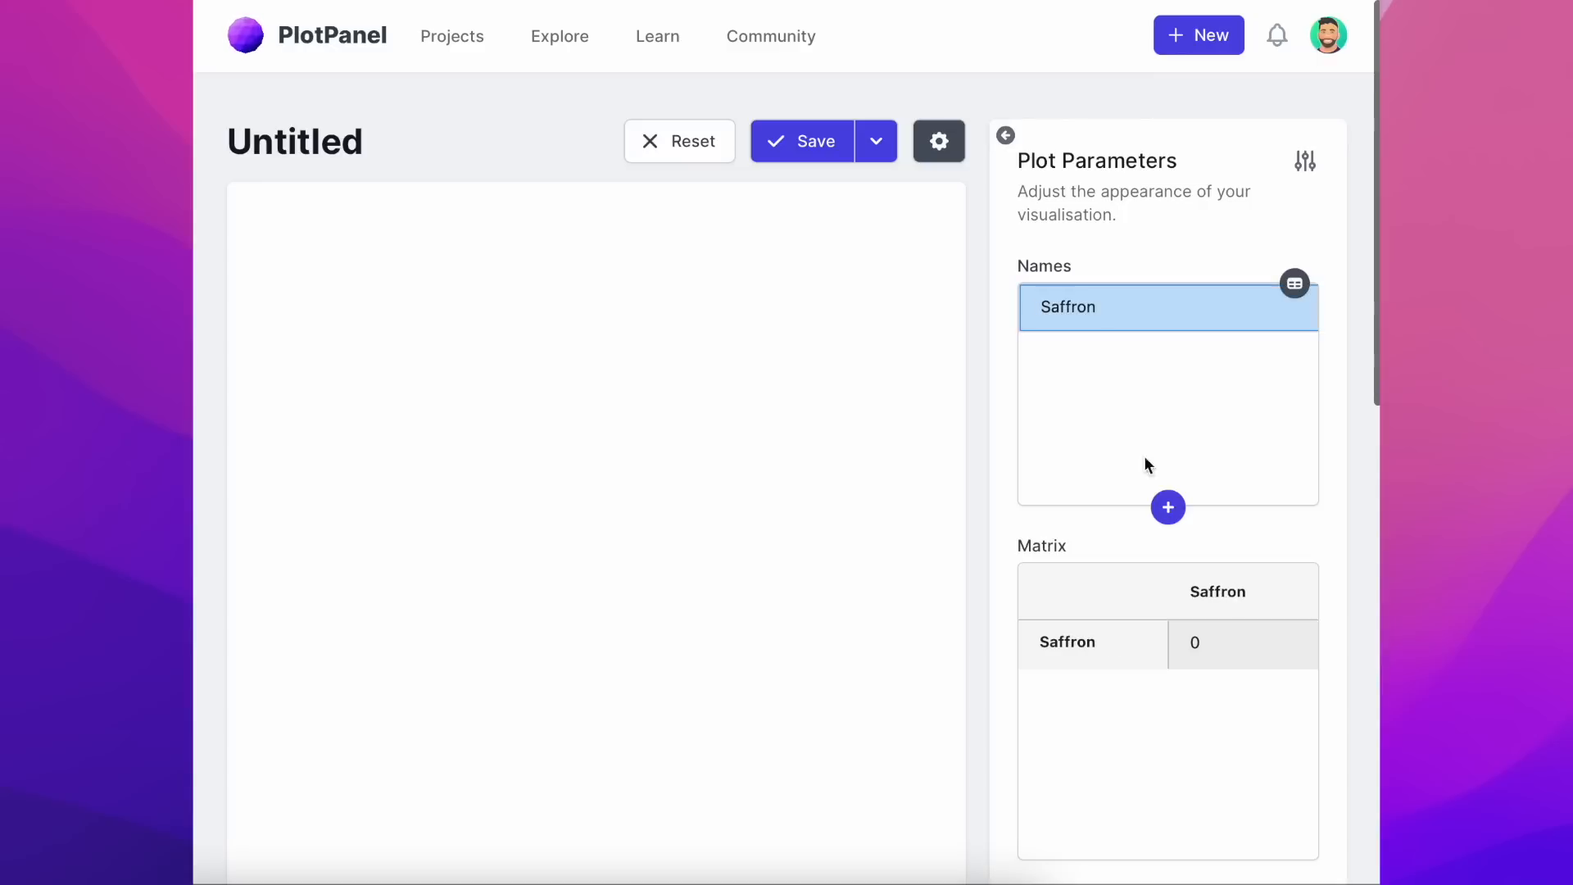
pyautogui.click(1167, 507)
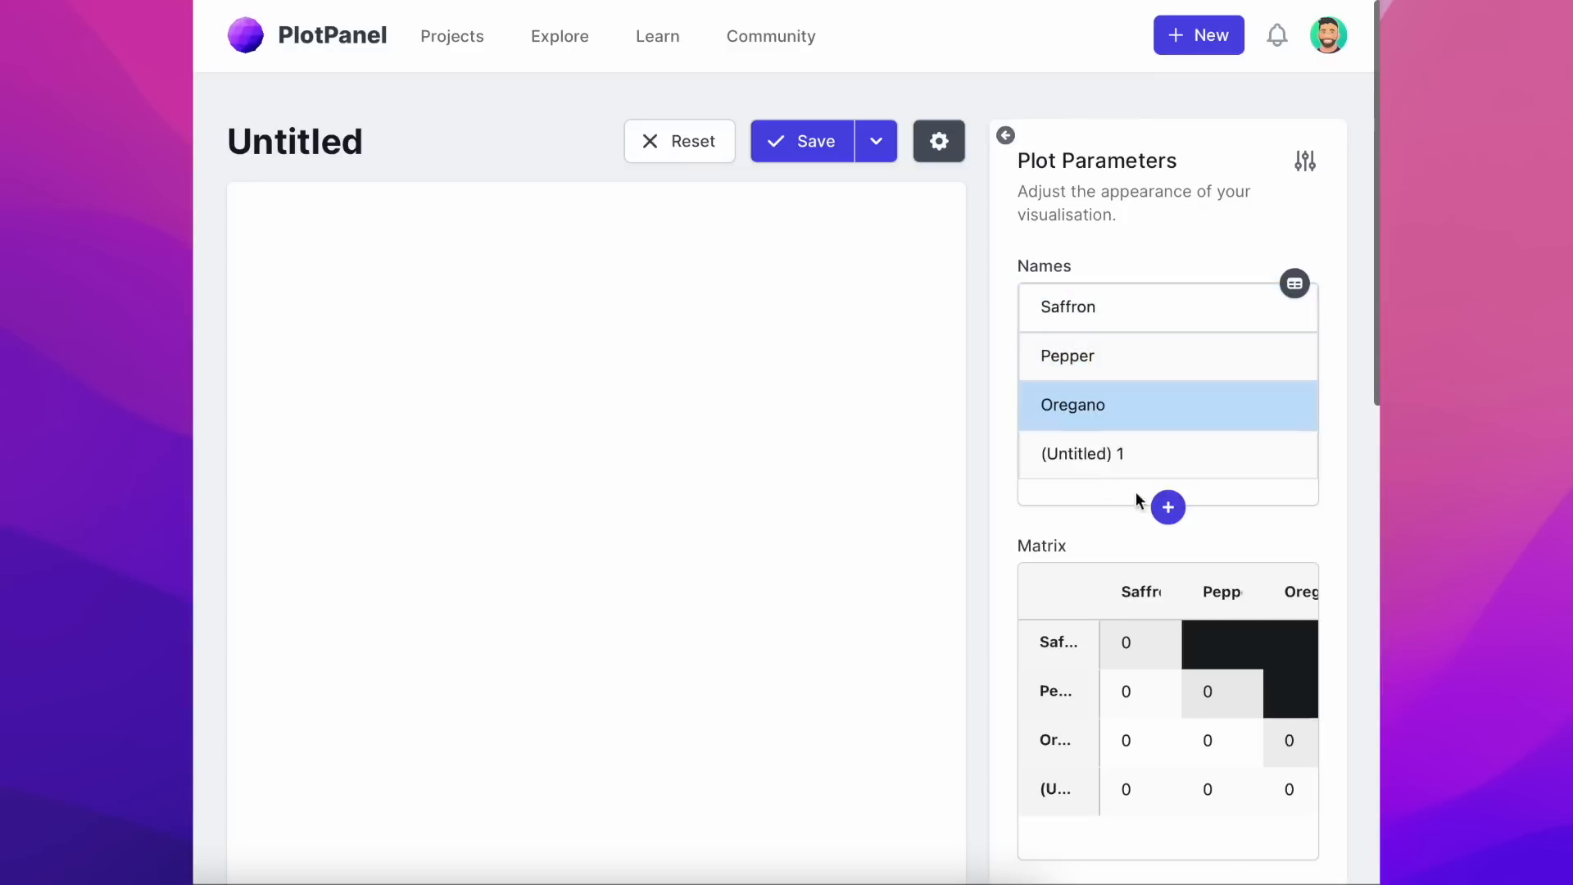
pyautogui.click(1167, 507)
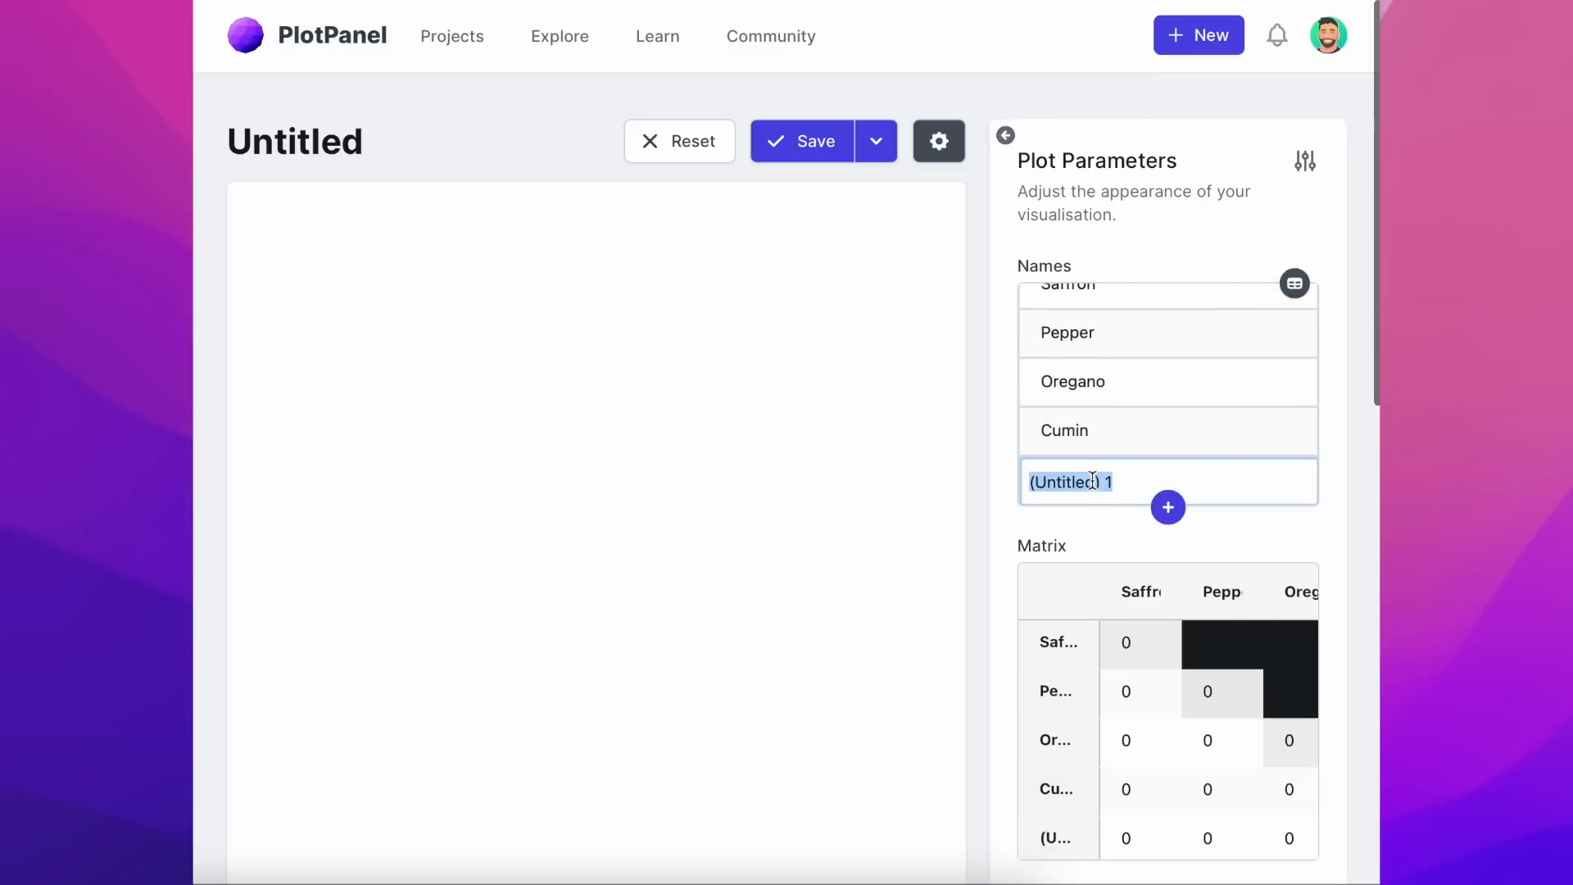
pyautogui.write('Cinnamon')
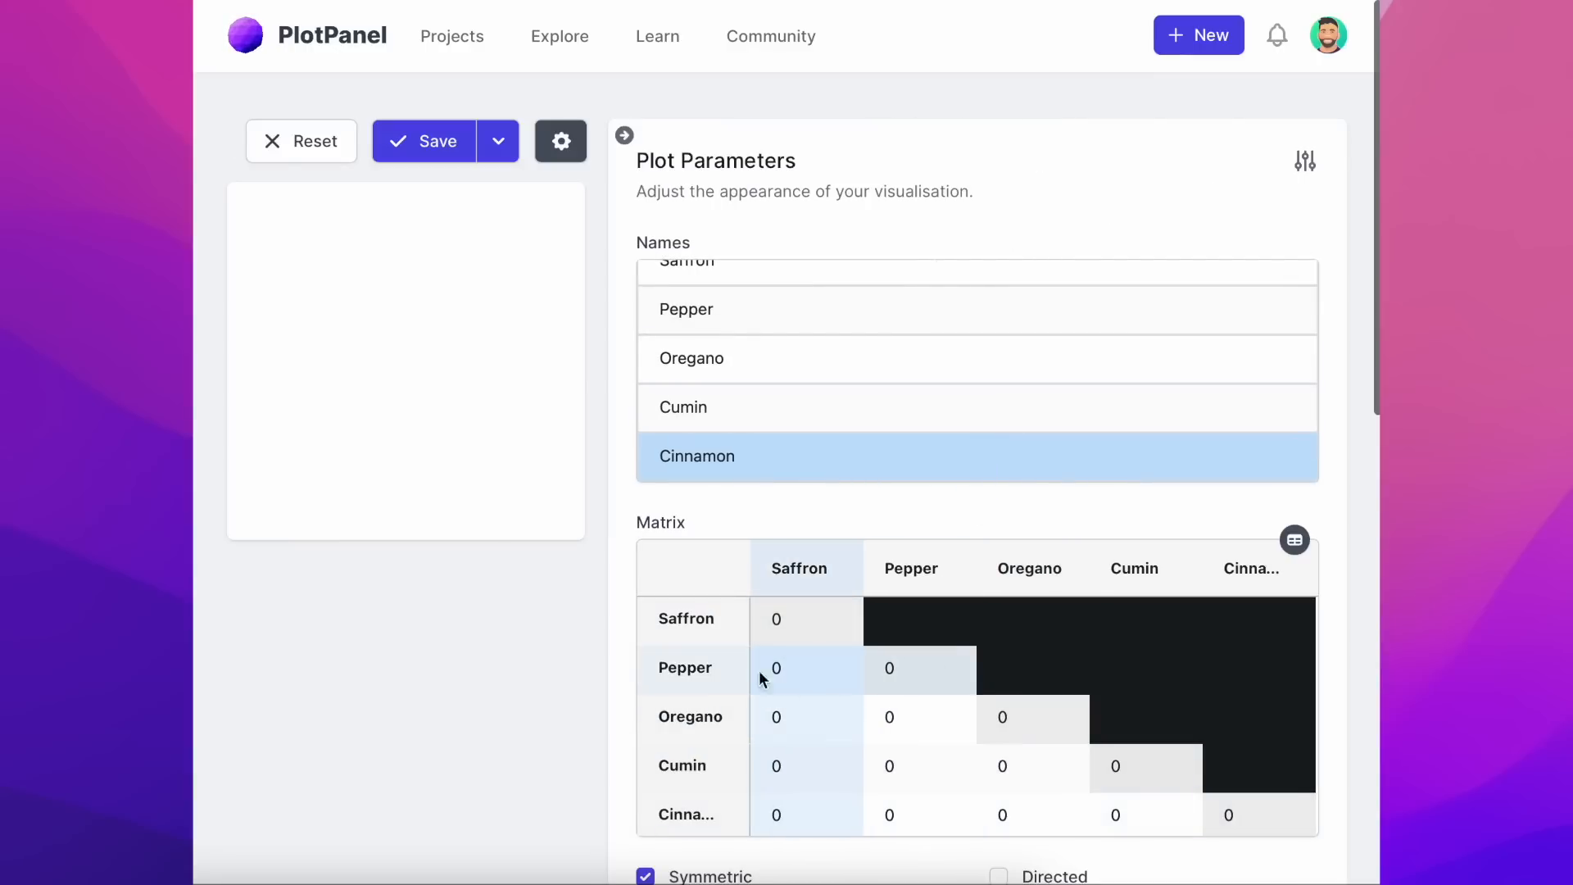
# - Enter pairwise counts such as Pepper–Saffron 5, Oregano–Saffron 2 and Cumin–Pepper 7 into the matrix
pyautogui.write('5')
pyautogui.write('2')
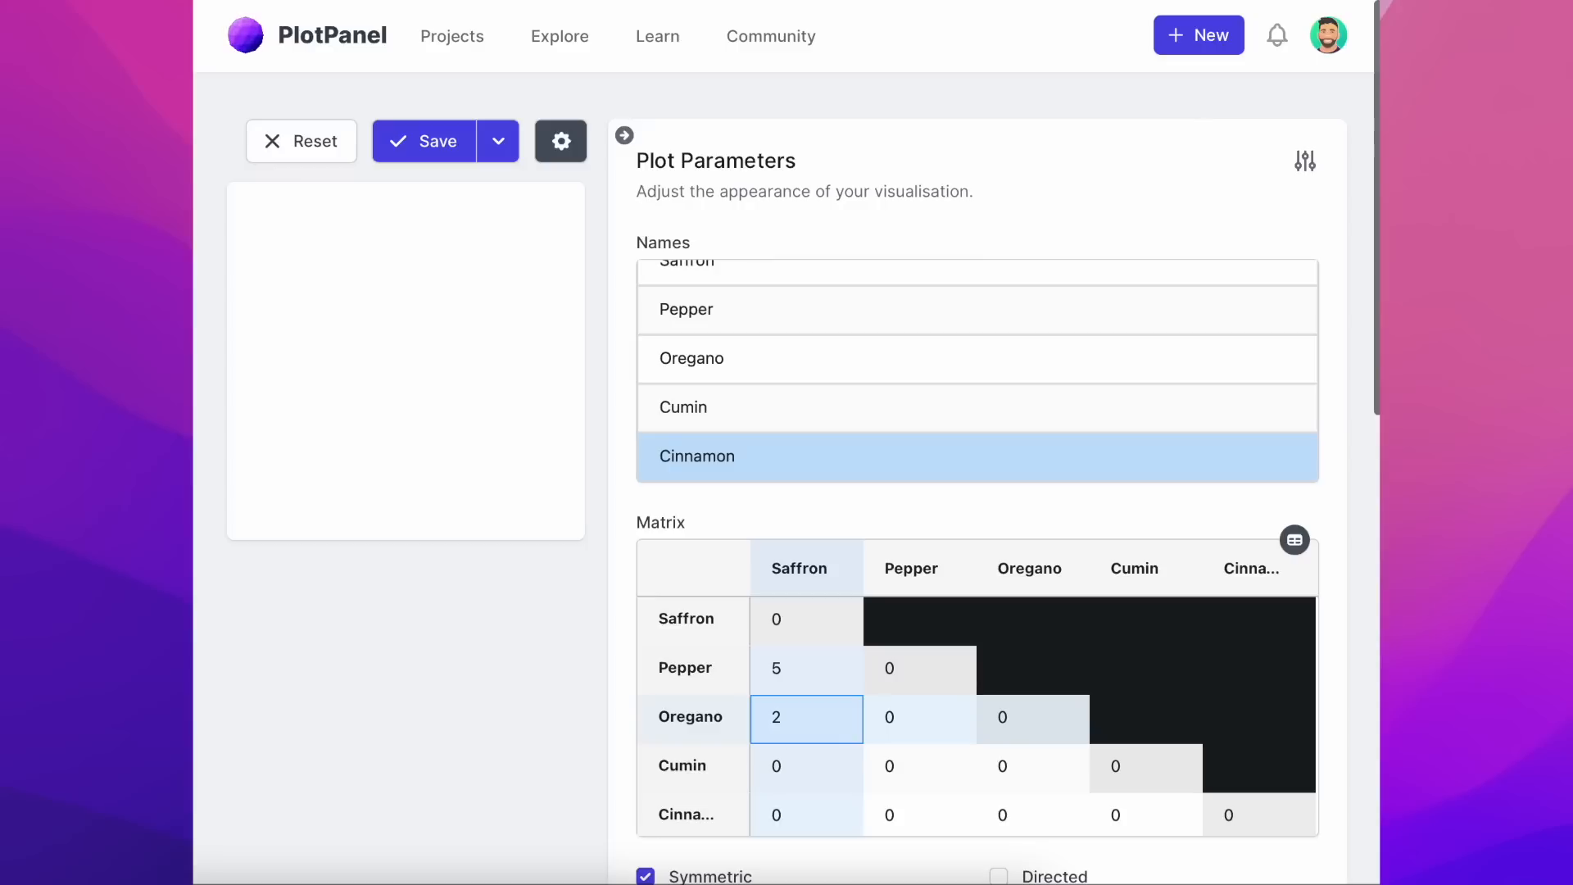
pyautogui.click(920, 766)
pyautogui.write('7')
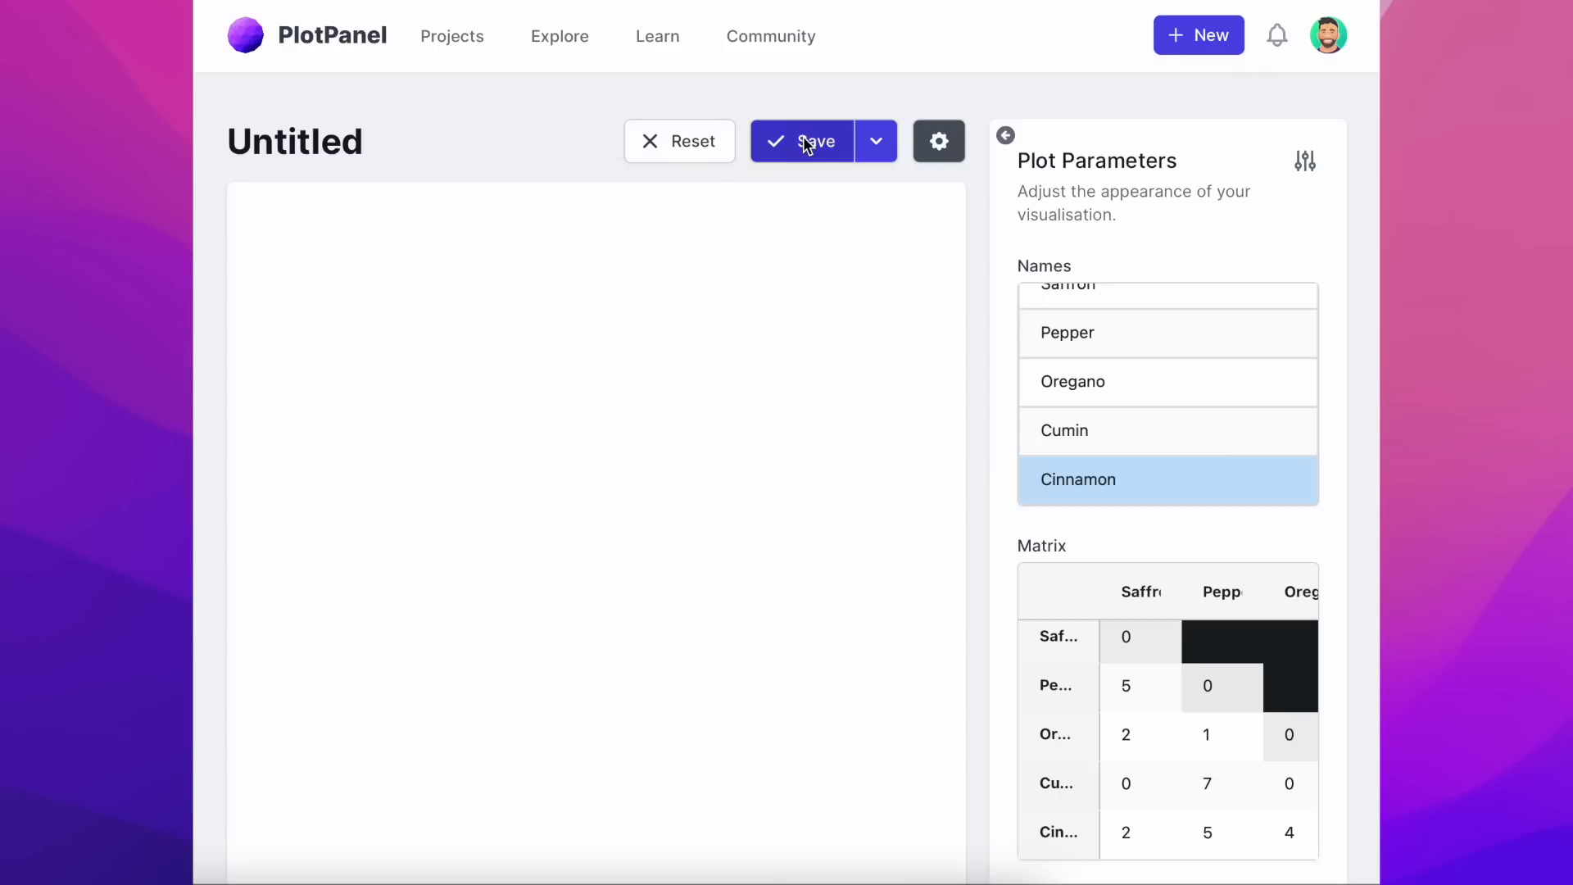
# - Render the chord diagram so ribbons link the five spices by their counts
pyautogui.click(801, 141)
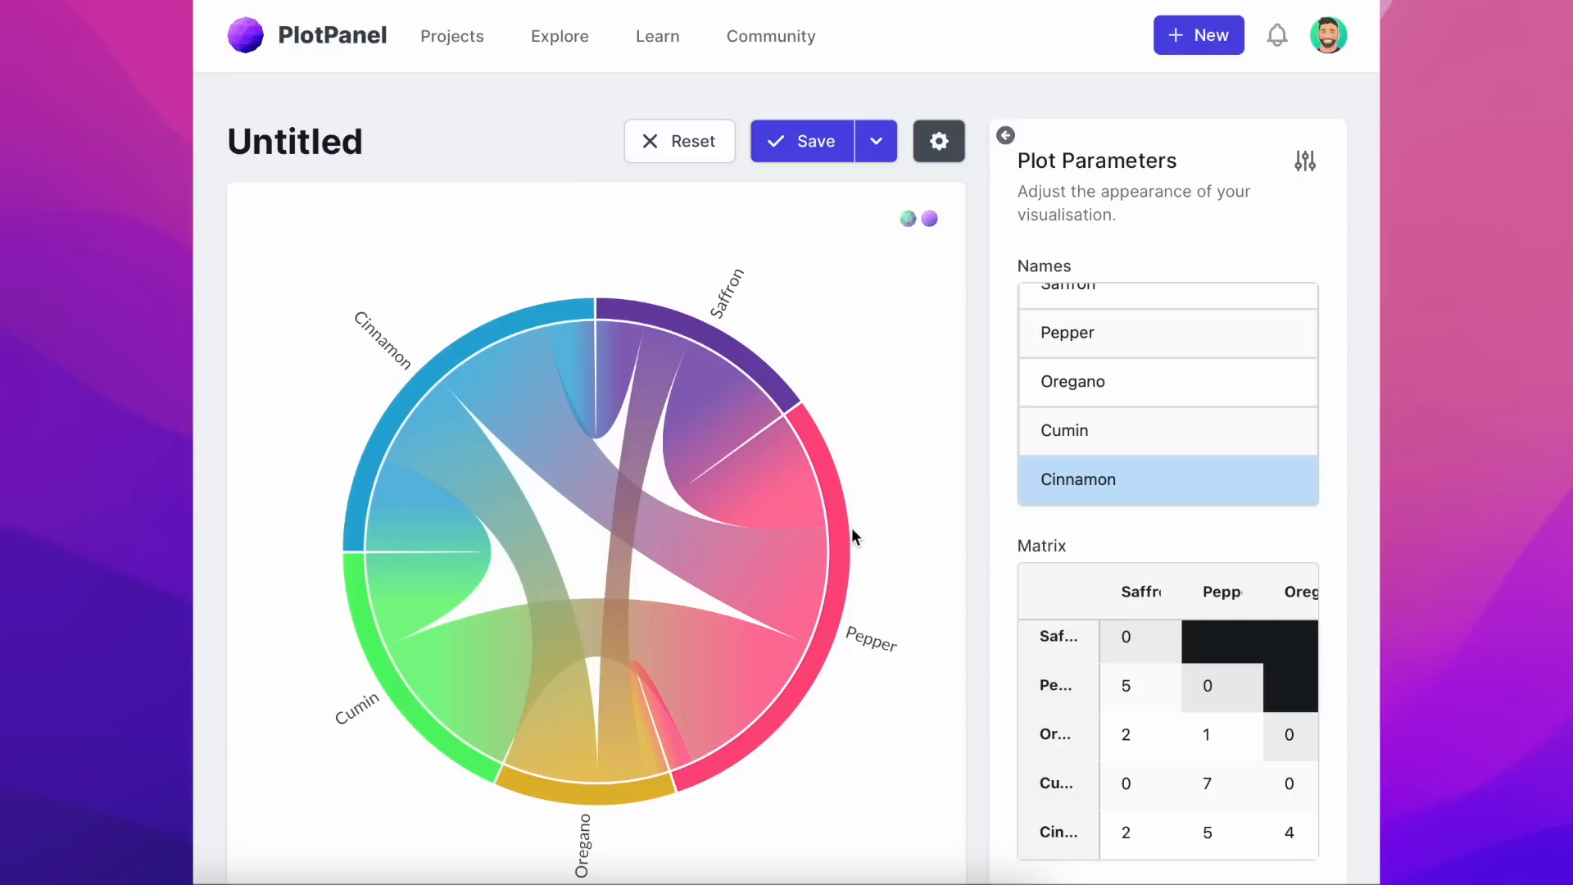
pyautogui.moveTo(713, 467)
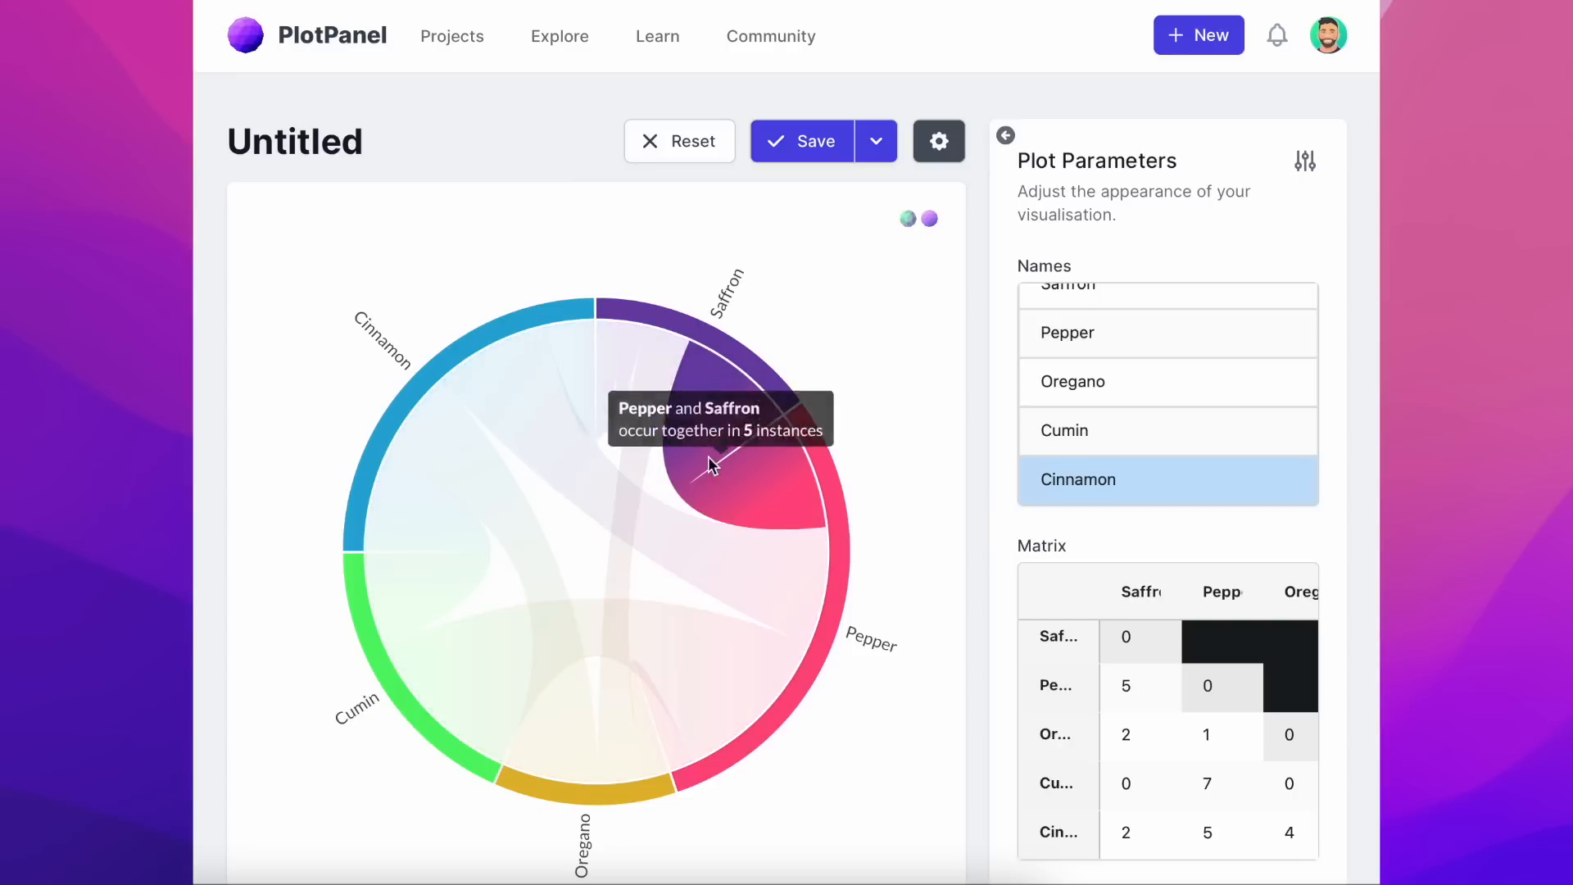
pyautogui.moveTo(629, 476)
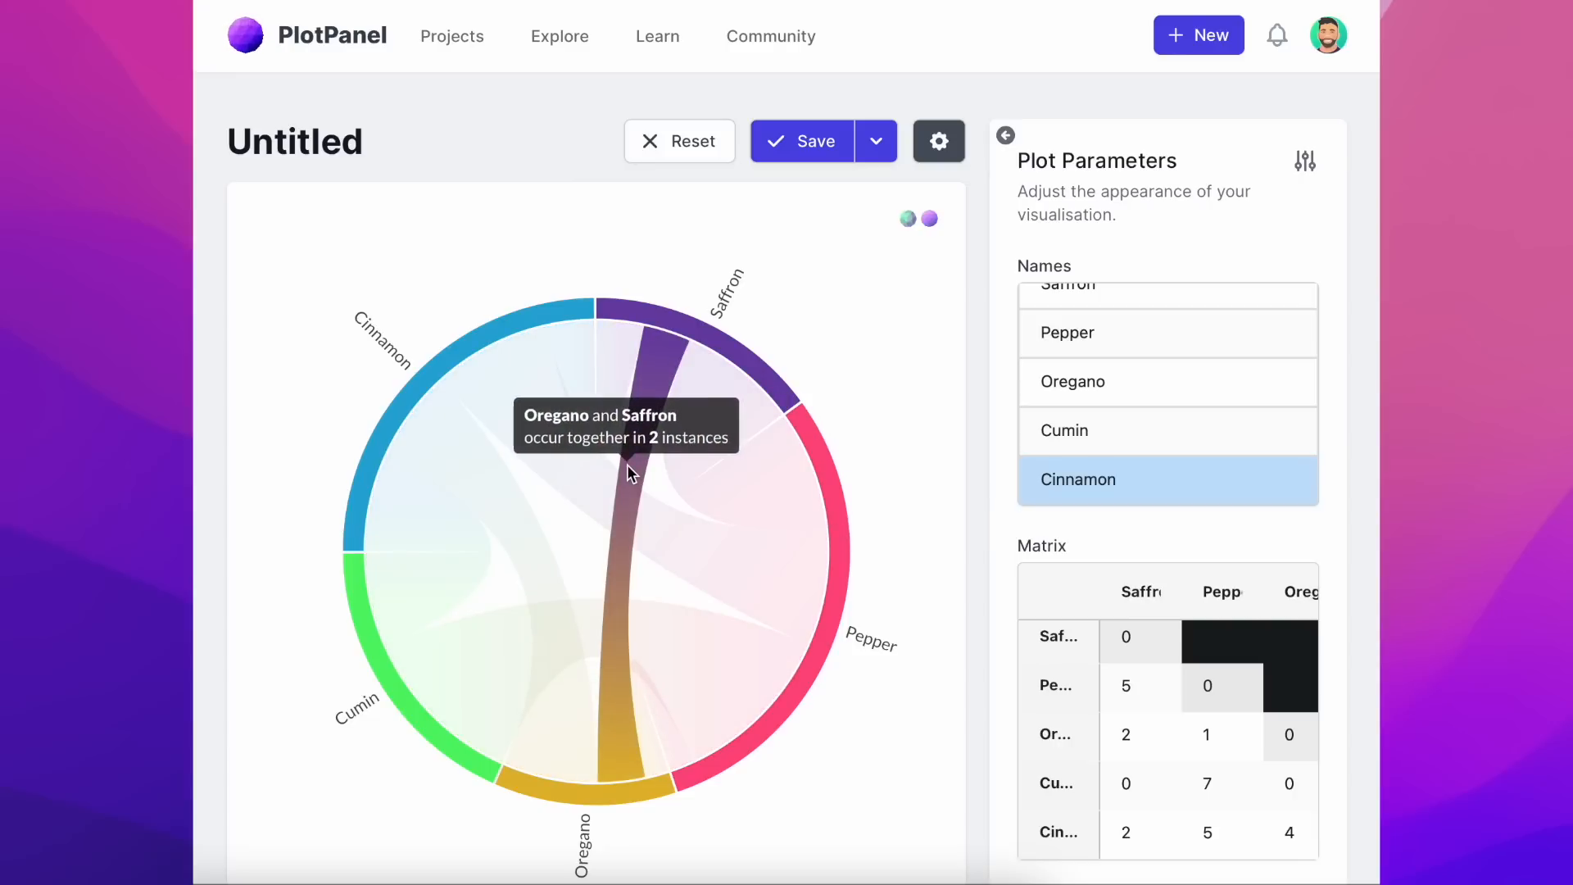
pyautogui.moveTo(511, 338)
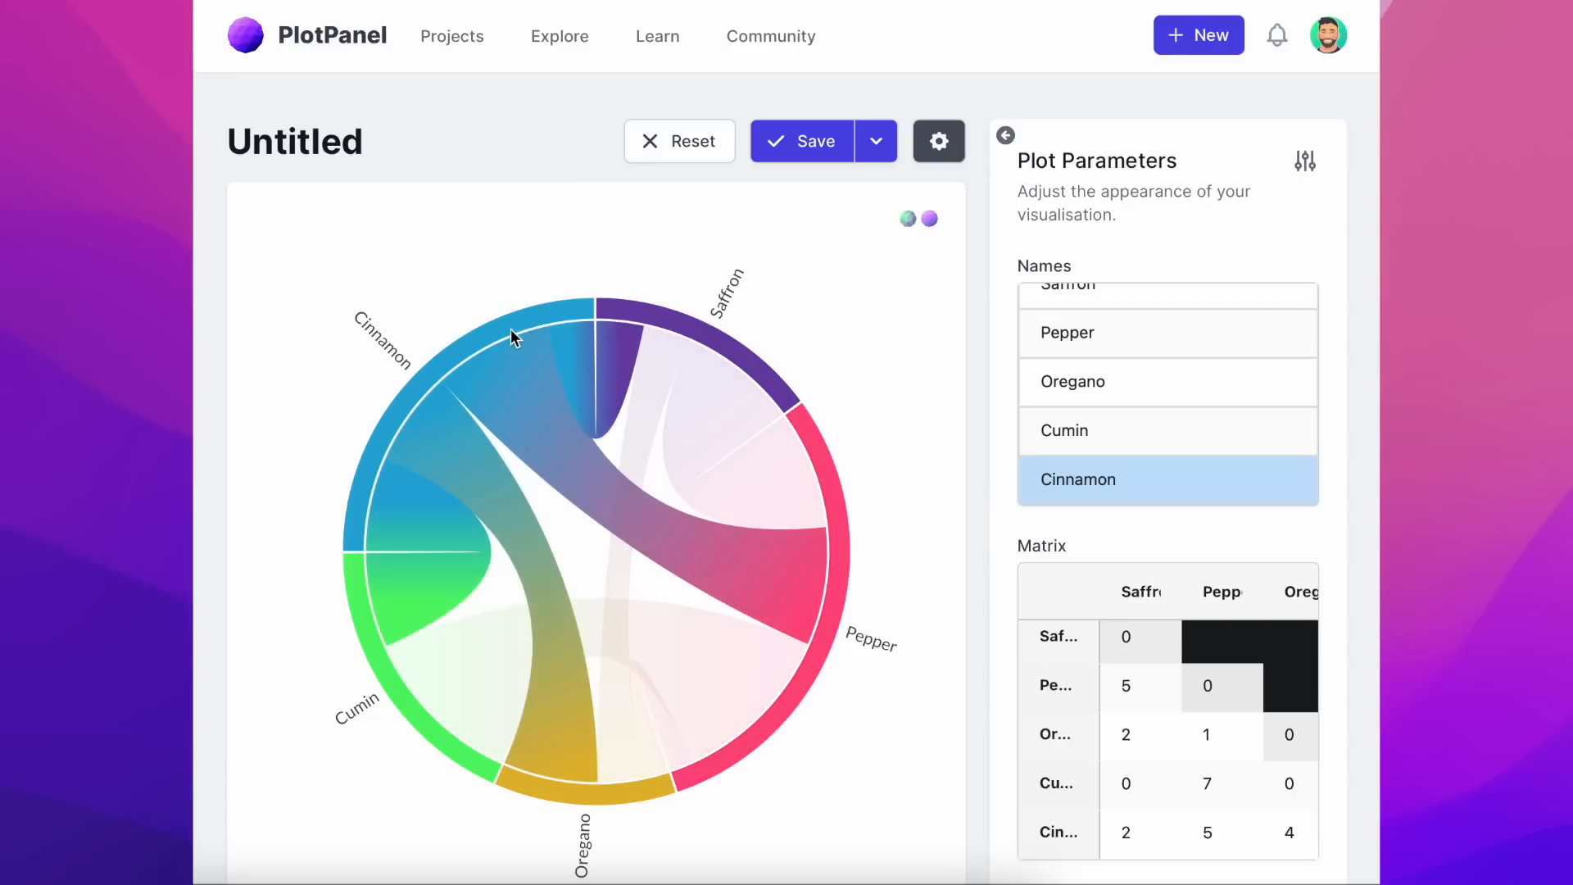
# - Enable Curved labels and Reverse gradients in Plot Parameters so names follow the ring
pyautogui.scroll(-3)
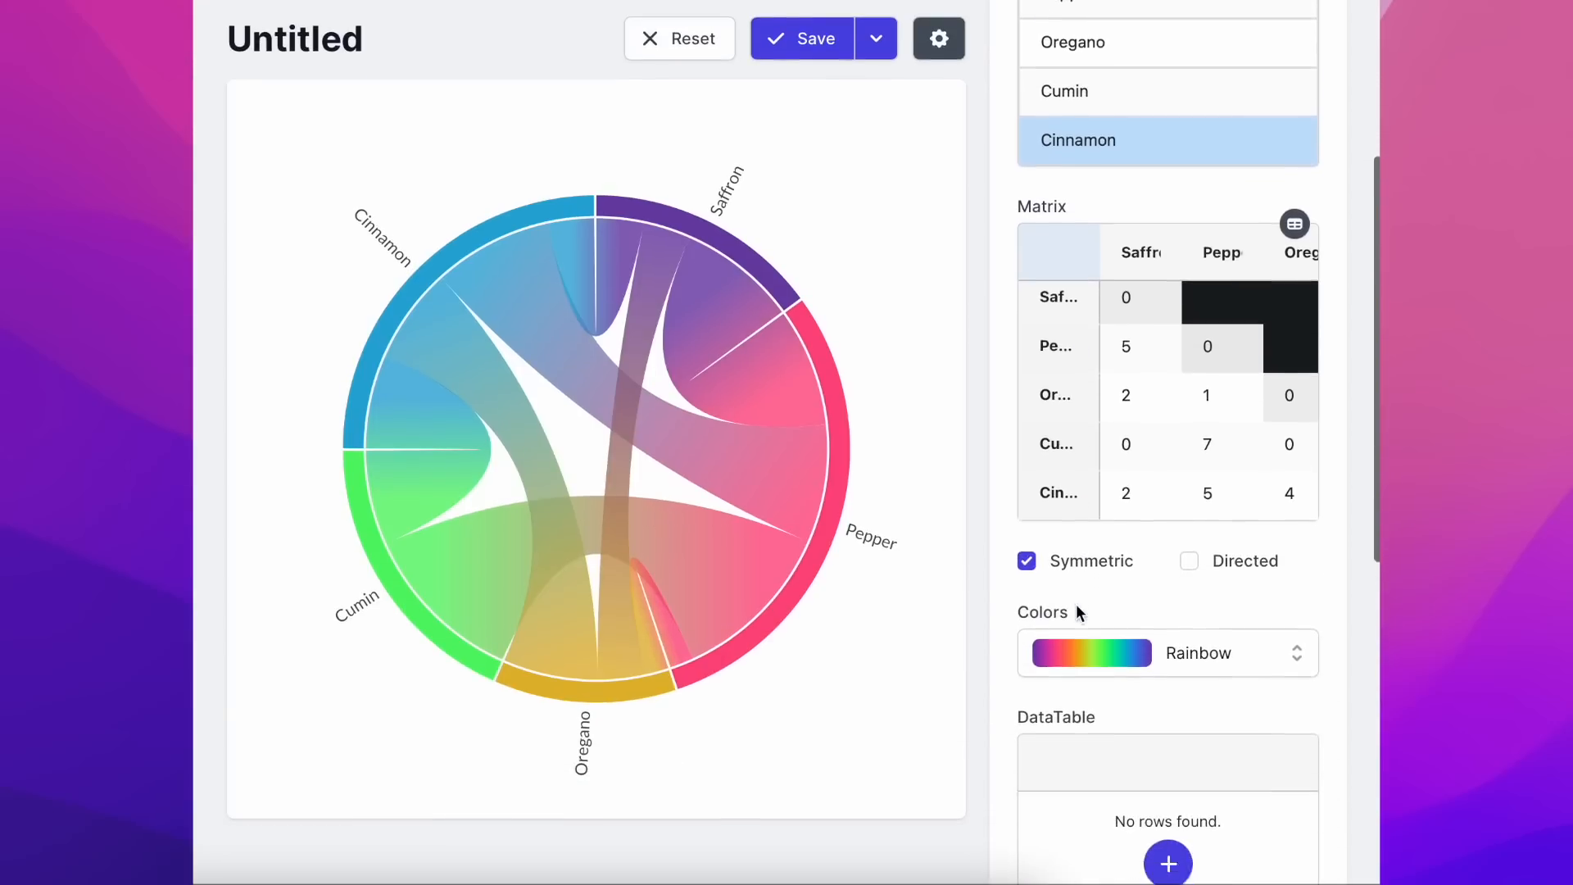
pyautogui.scroll(-3)
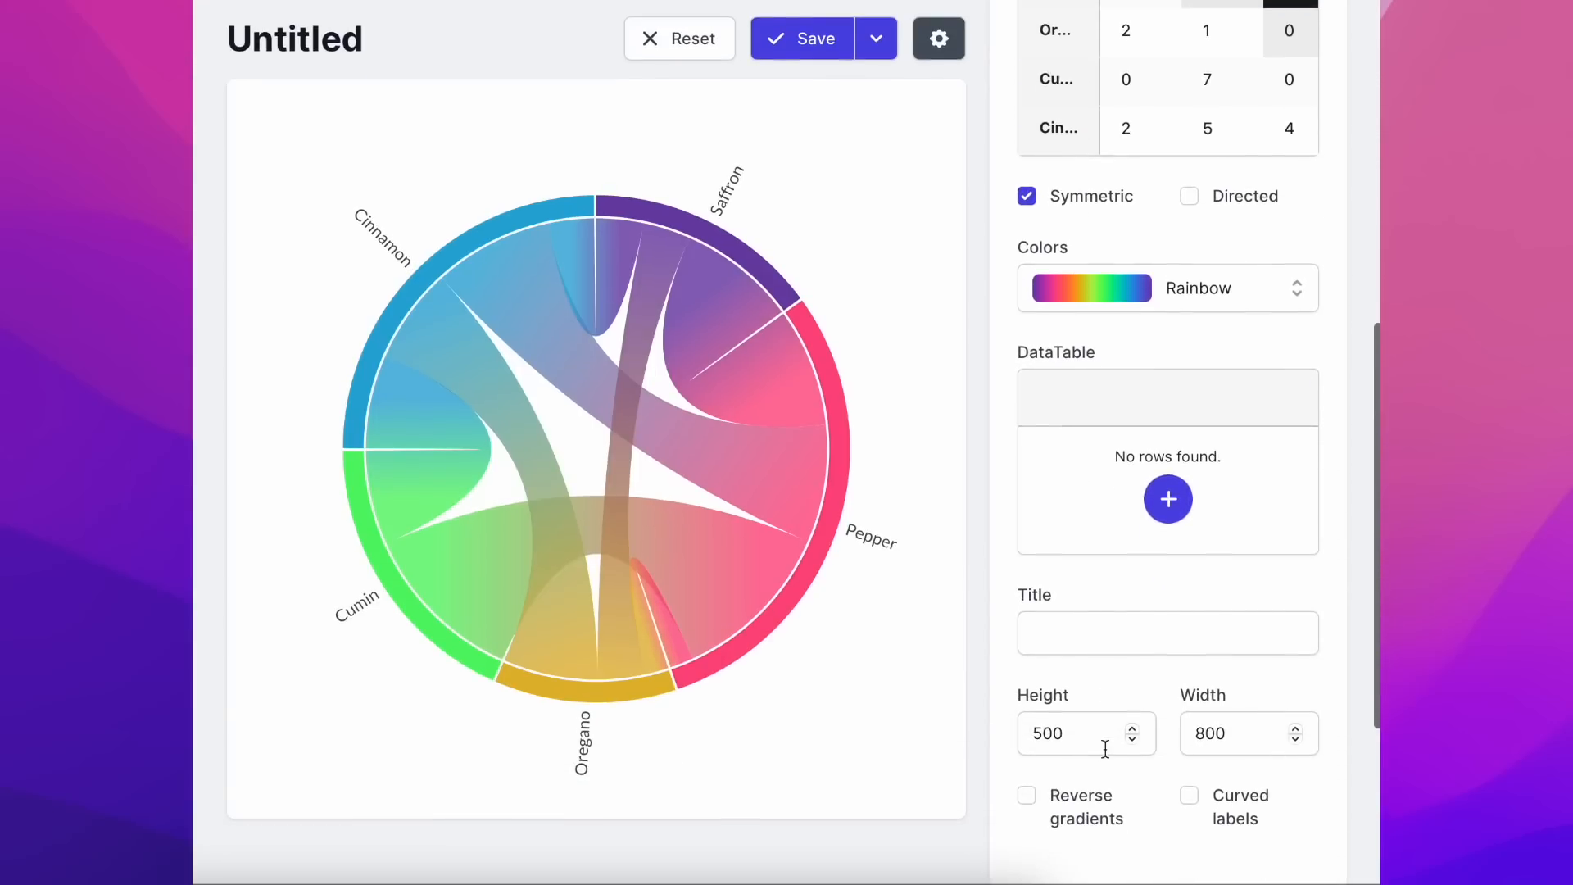
pyautogui.click(1190, 795)
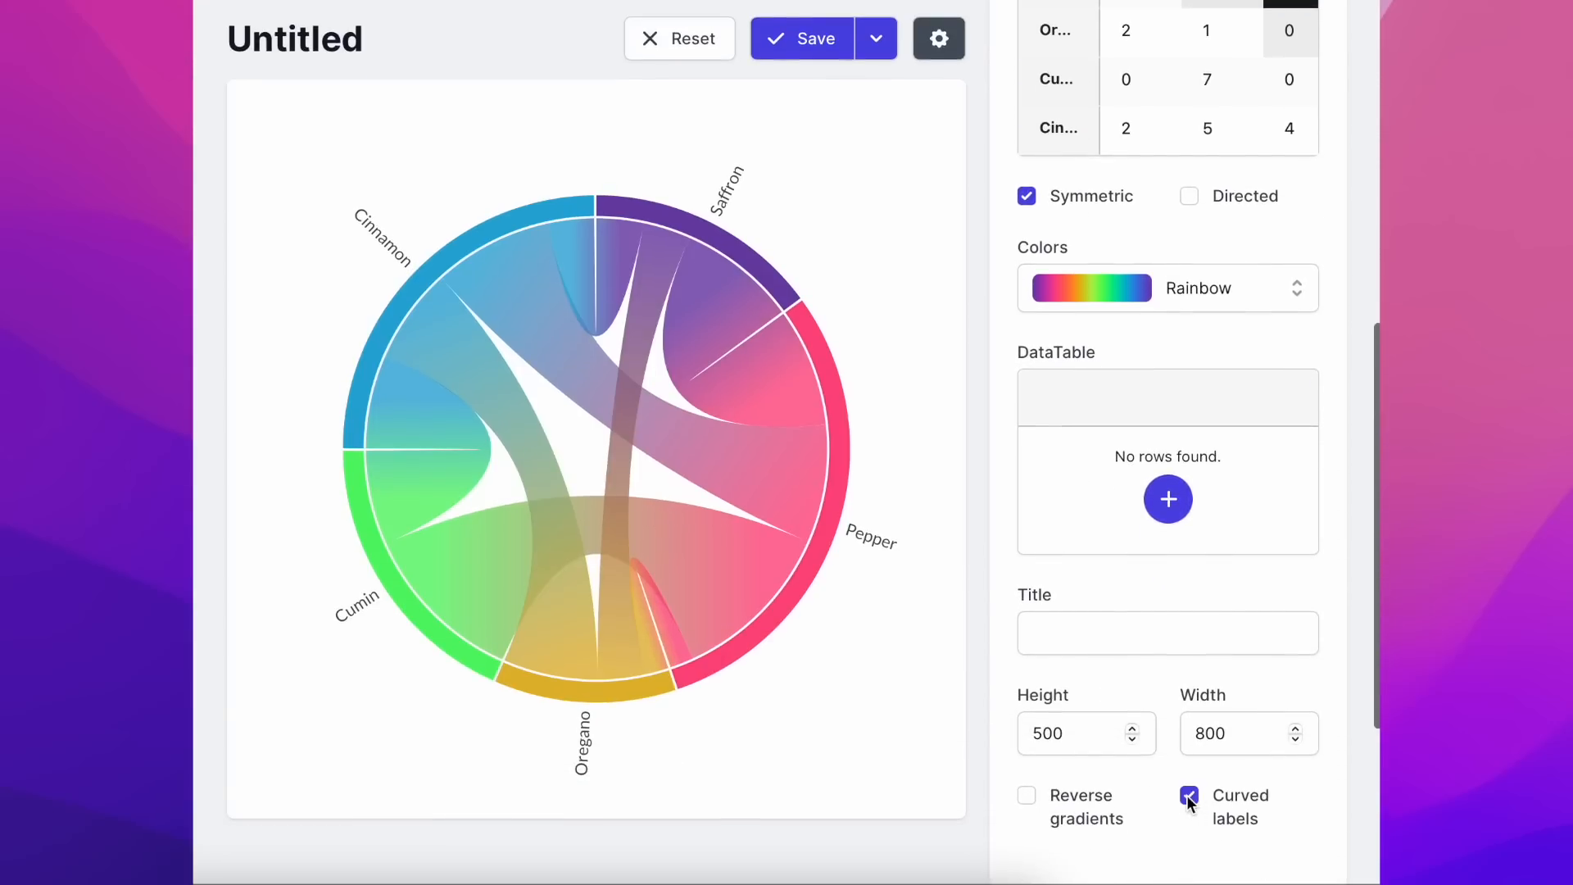
pyautogui.click(1026, 795)
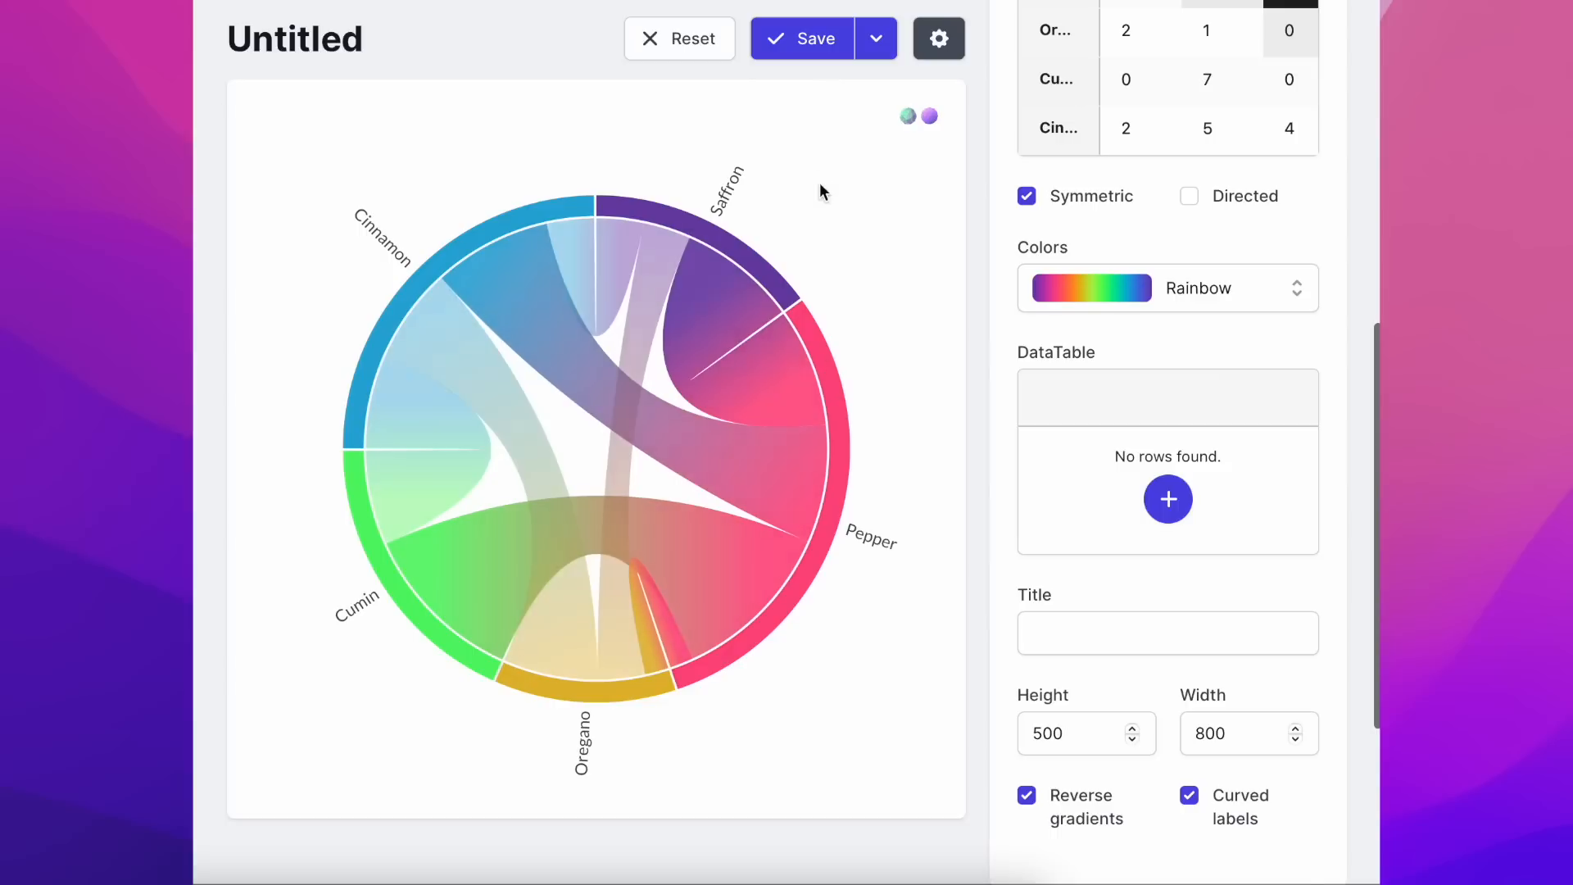
pyautogui.click(814, 38)
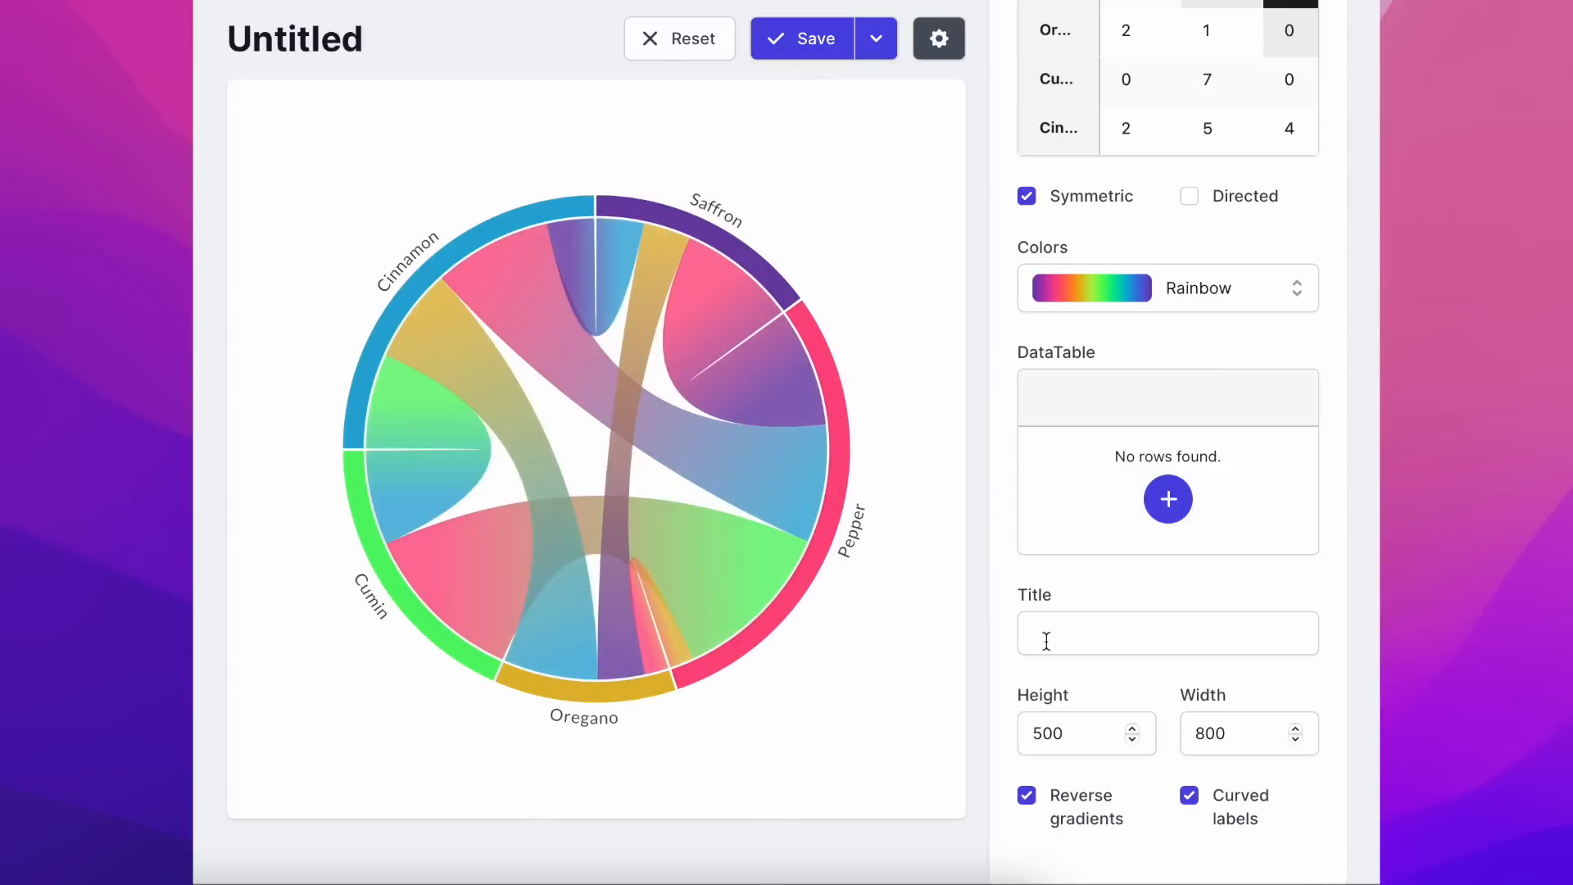
# - Set the chart title to 'Spice Combinations over a Month' and apply it
pyautogui.write('Spice Co')
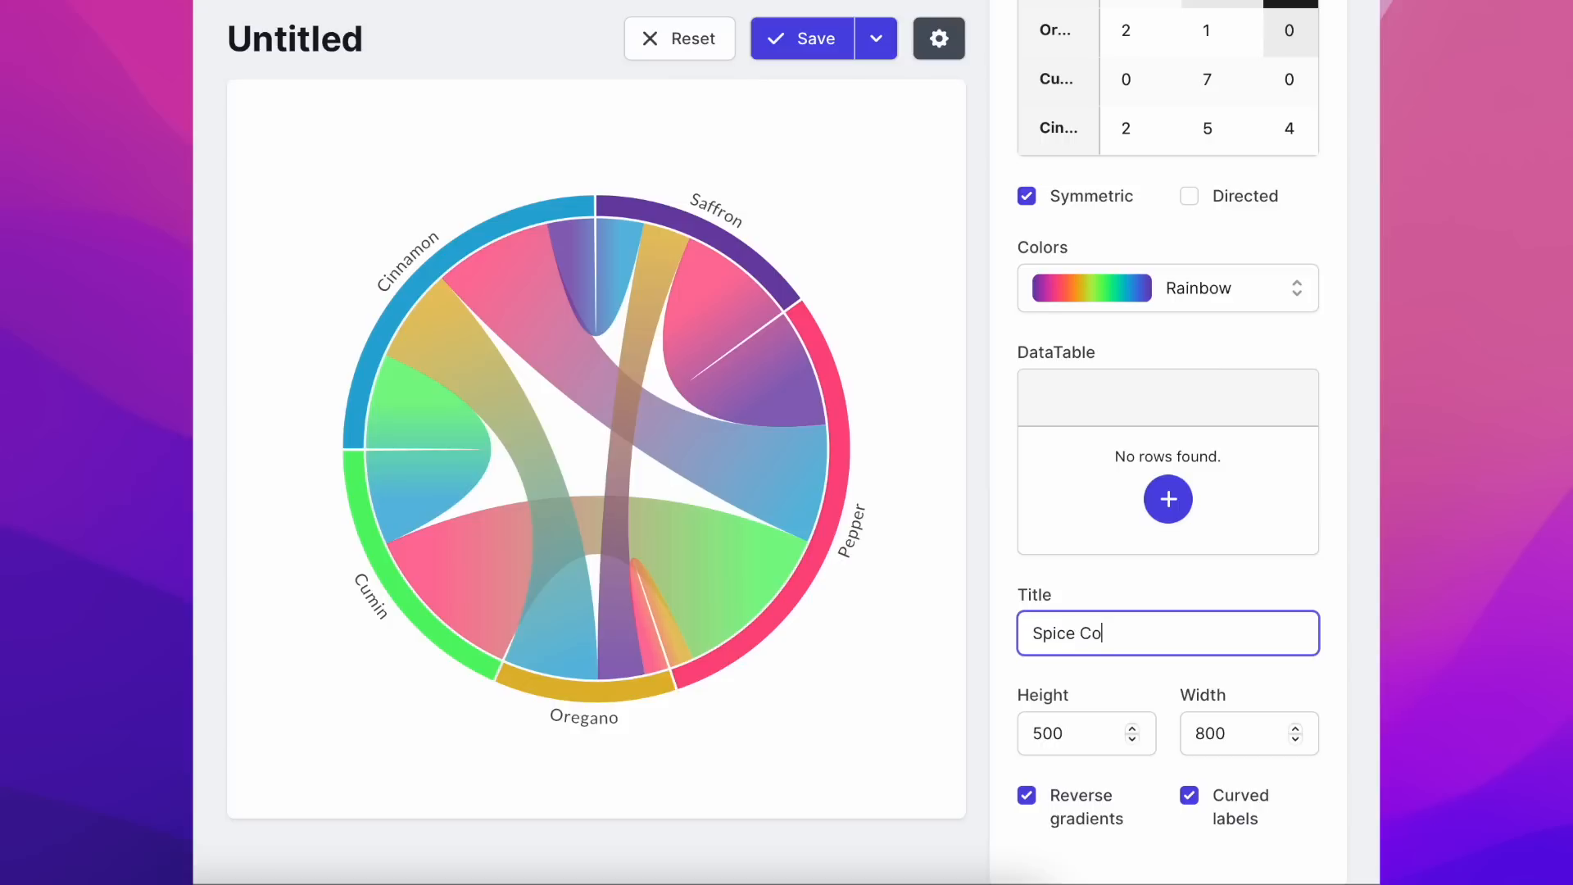
pyautogui.write('mbinations over a Month')
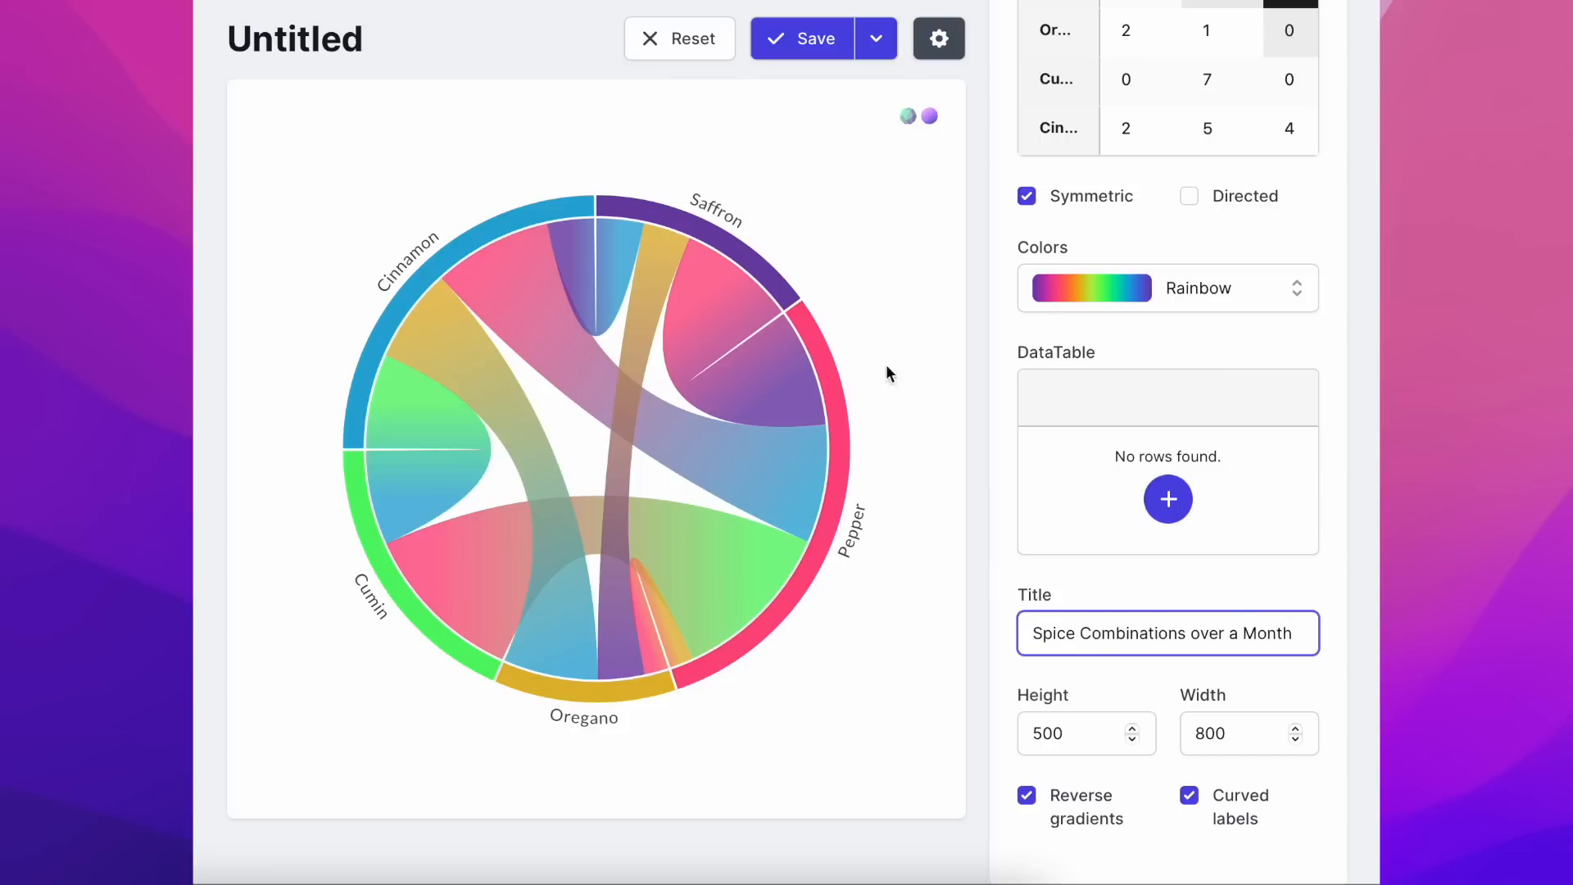
pyautogui.click(800, 38)
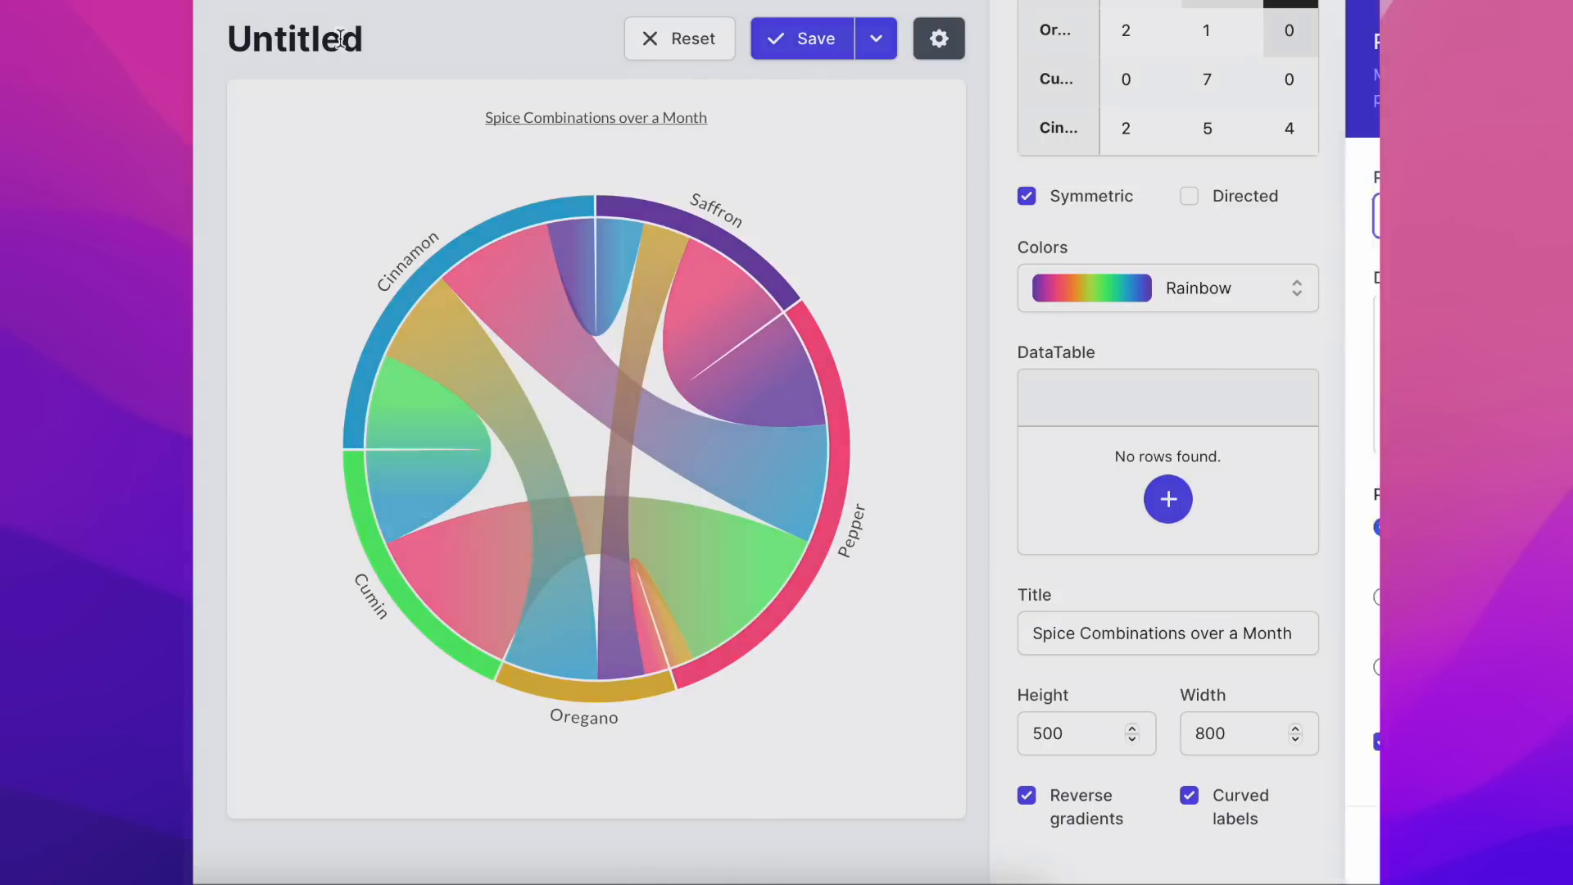
# - In Project Settings, name the project 'Spice Project', set Public access and save
pyautogui.click(937, 37)
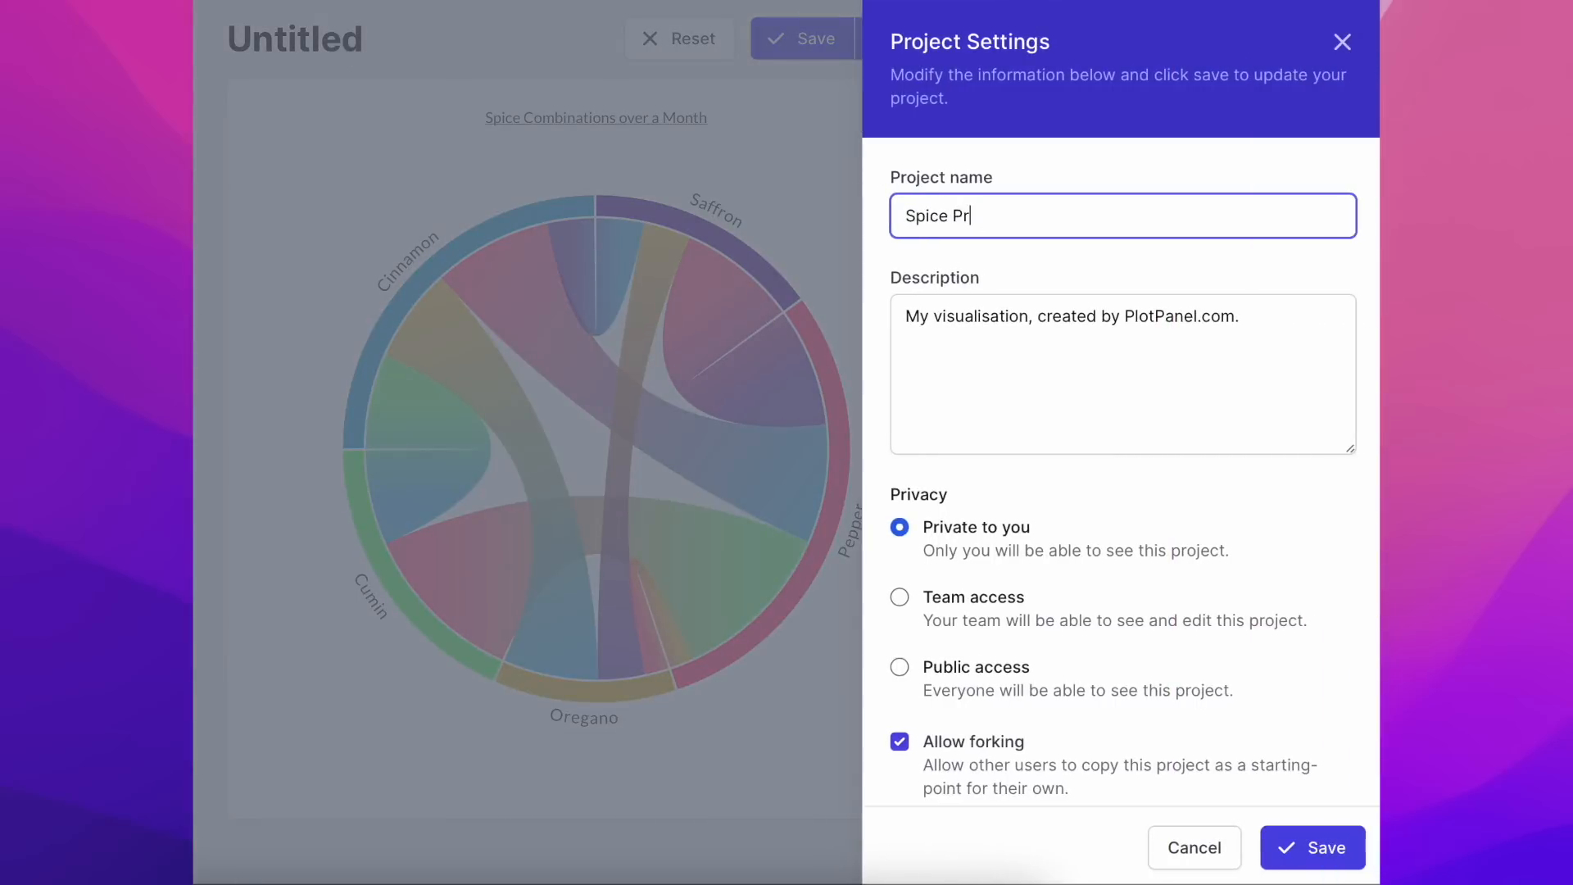
pyautogui.write('oject')
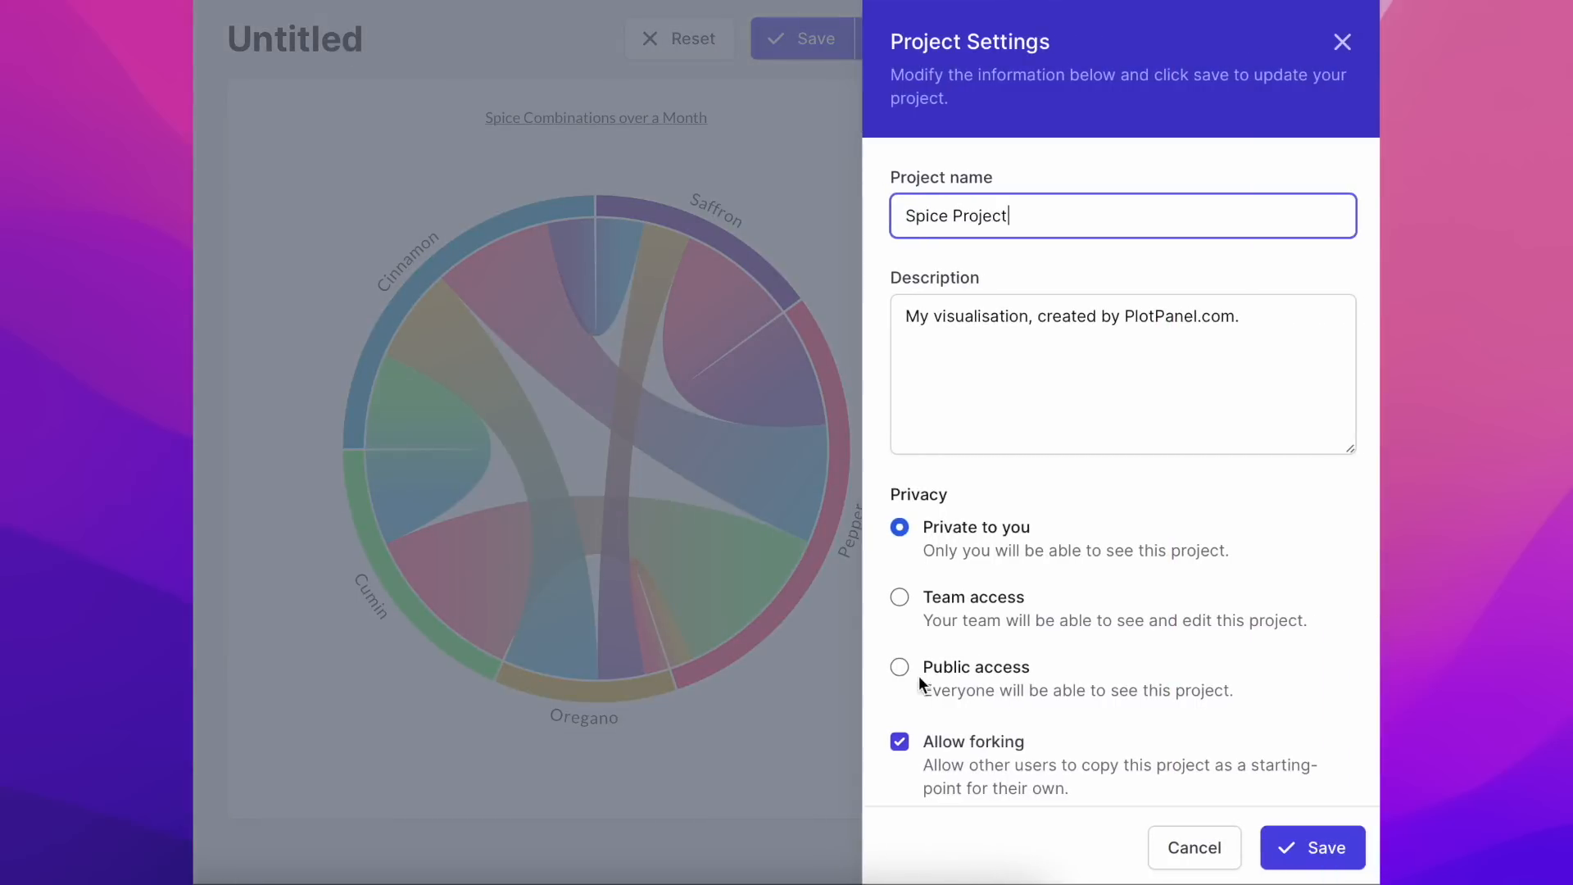
pyautogui.click(900, 667)
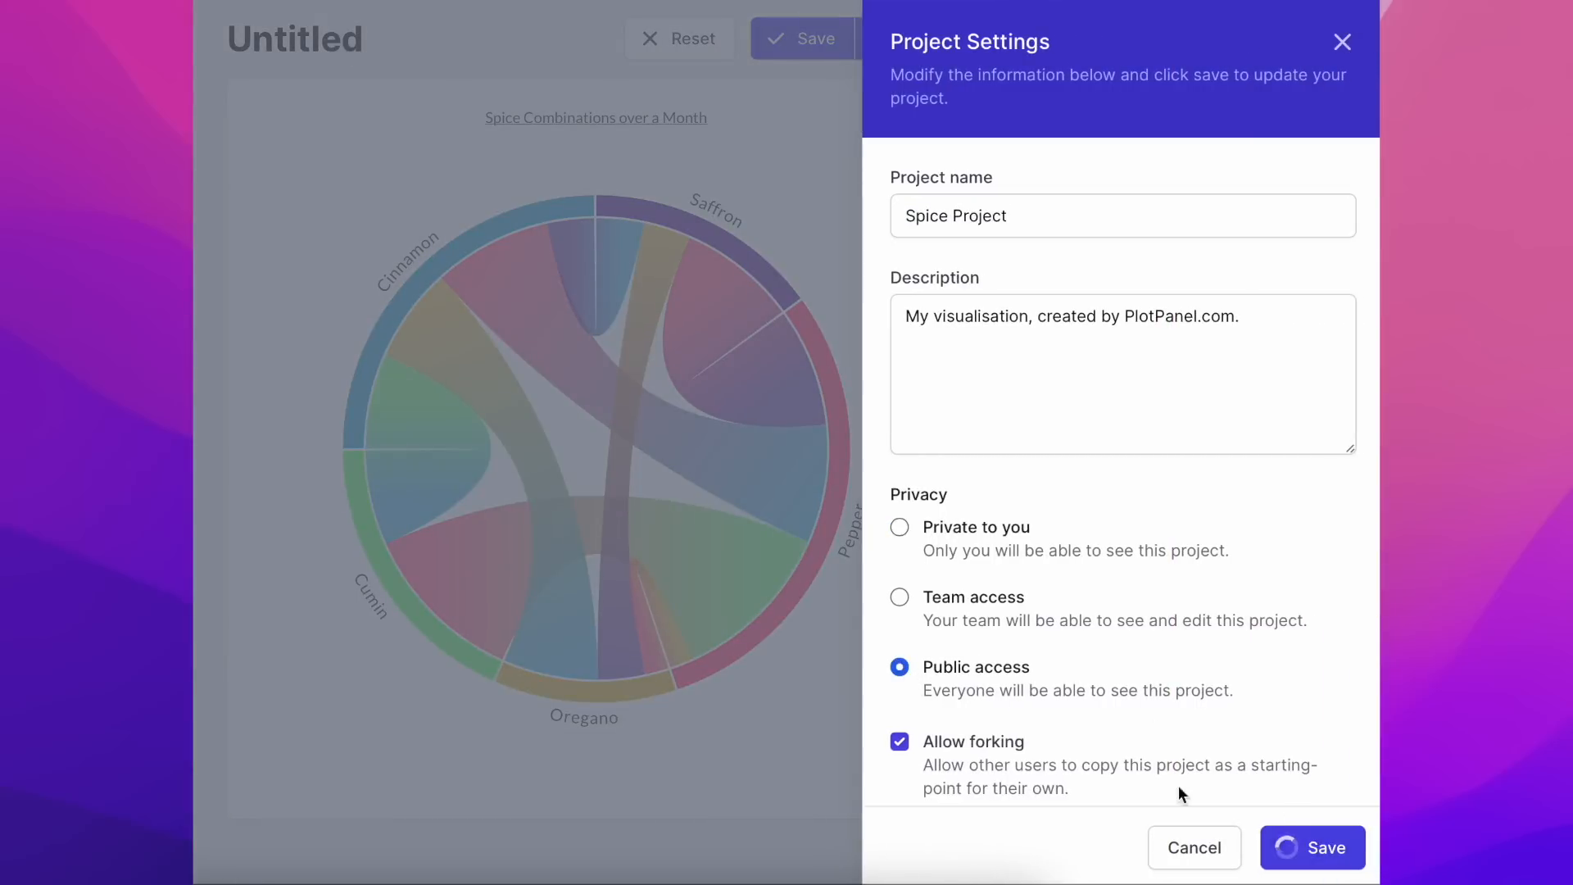
pyautogui.click(1311, 847)
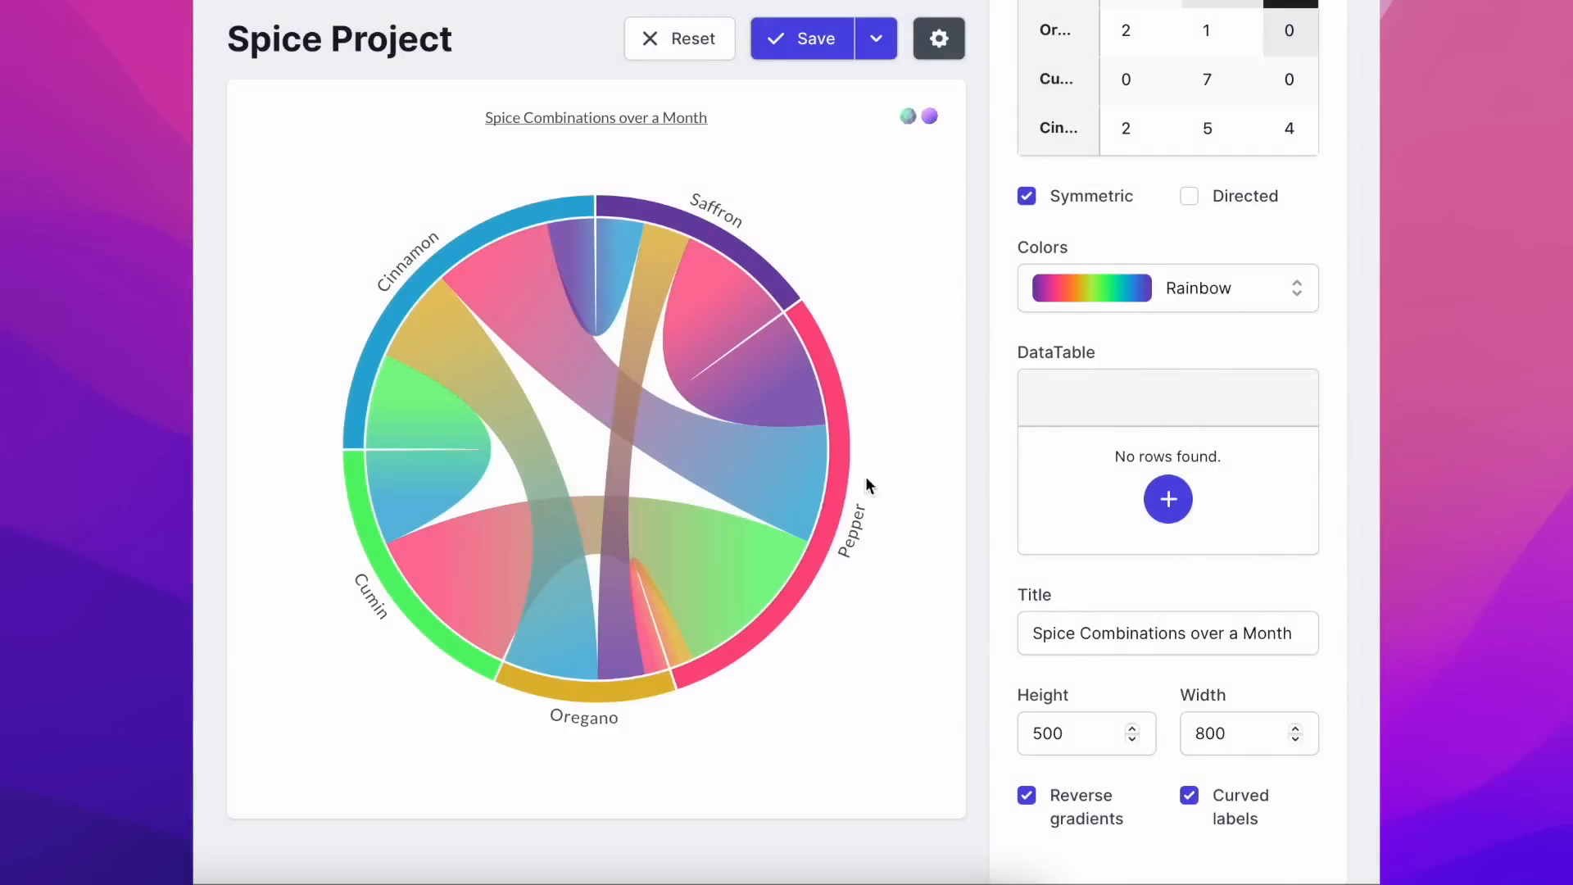
# - Apply the Spectral colour palette, save the project and reveal the HTML/PNG export options
pyautogui.click(1167, 288)
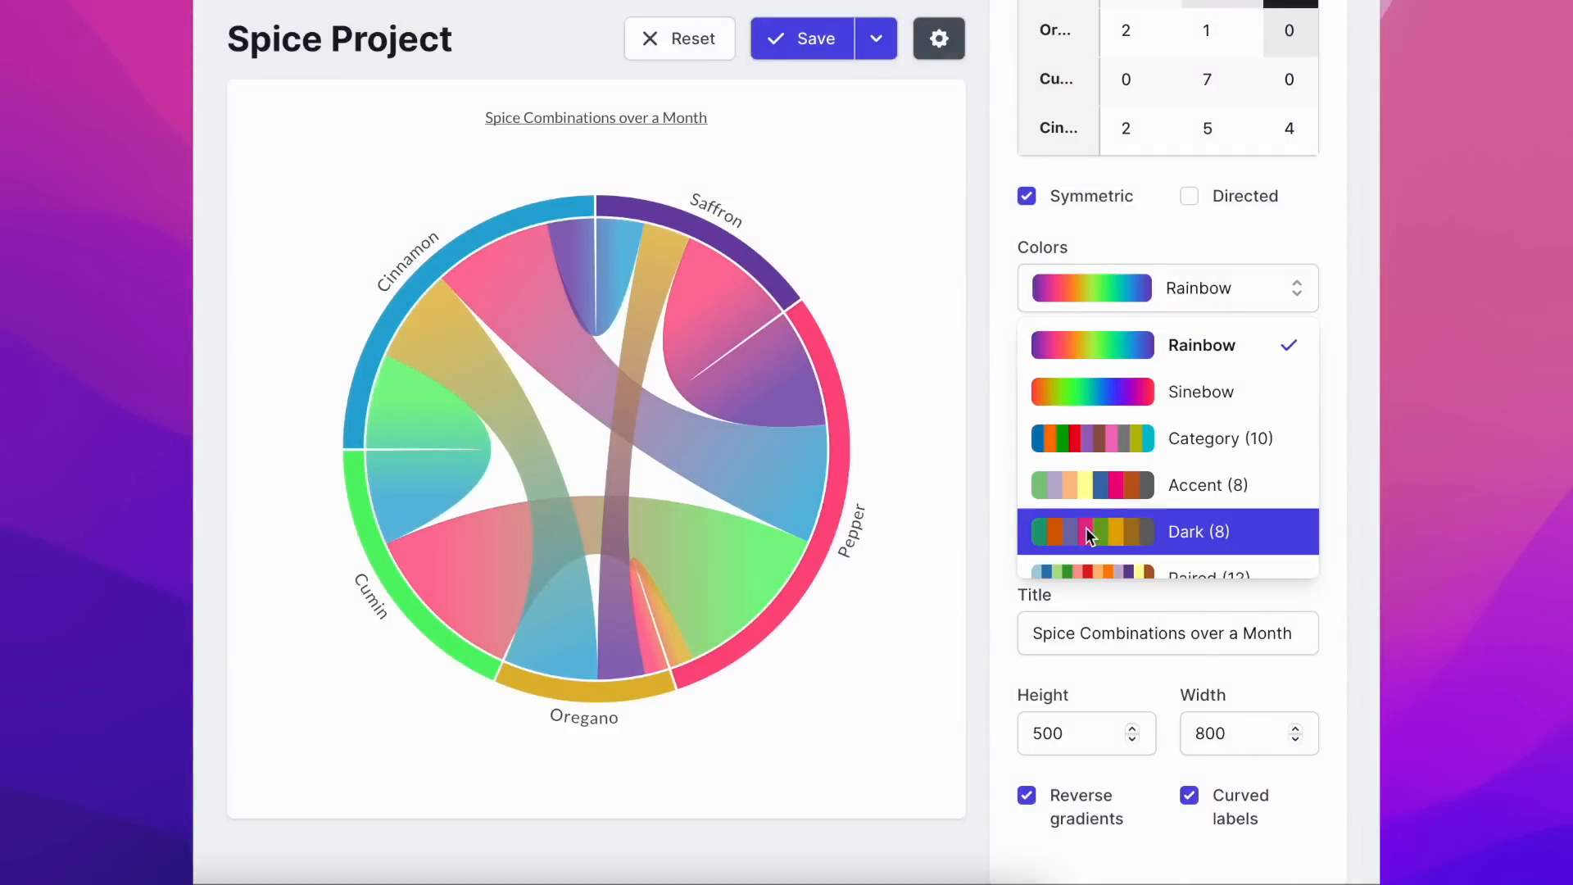
pyautogui.scroll(-3)
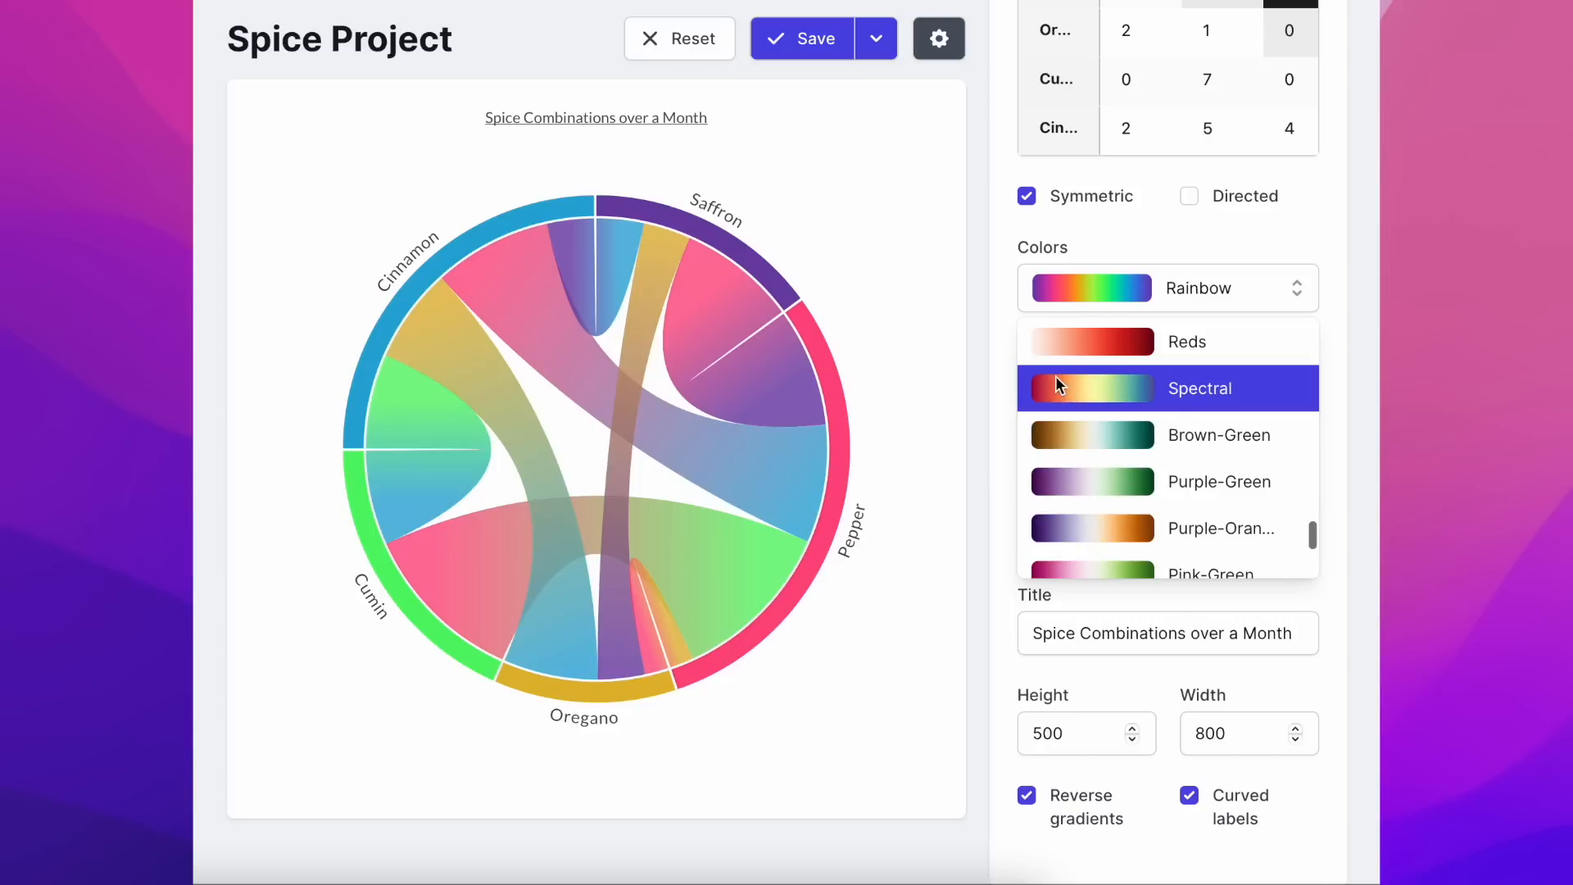
pyautogui.click(1170, 389)
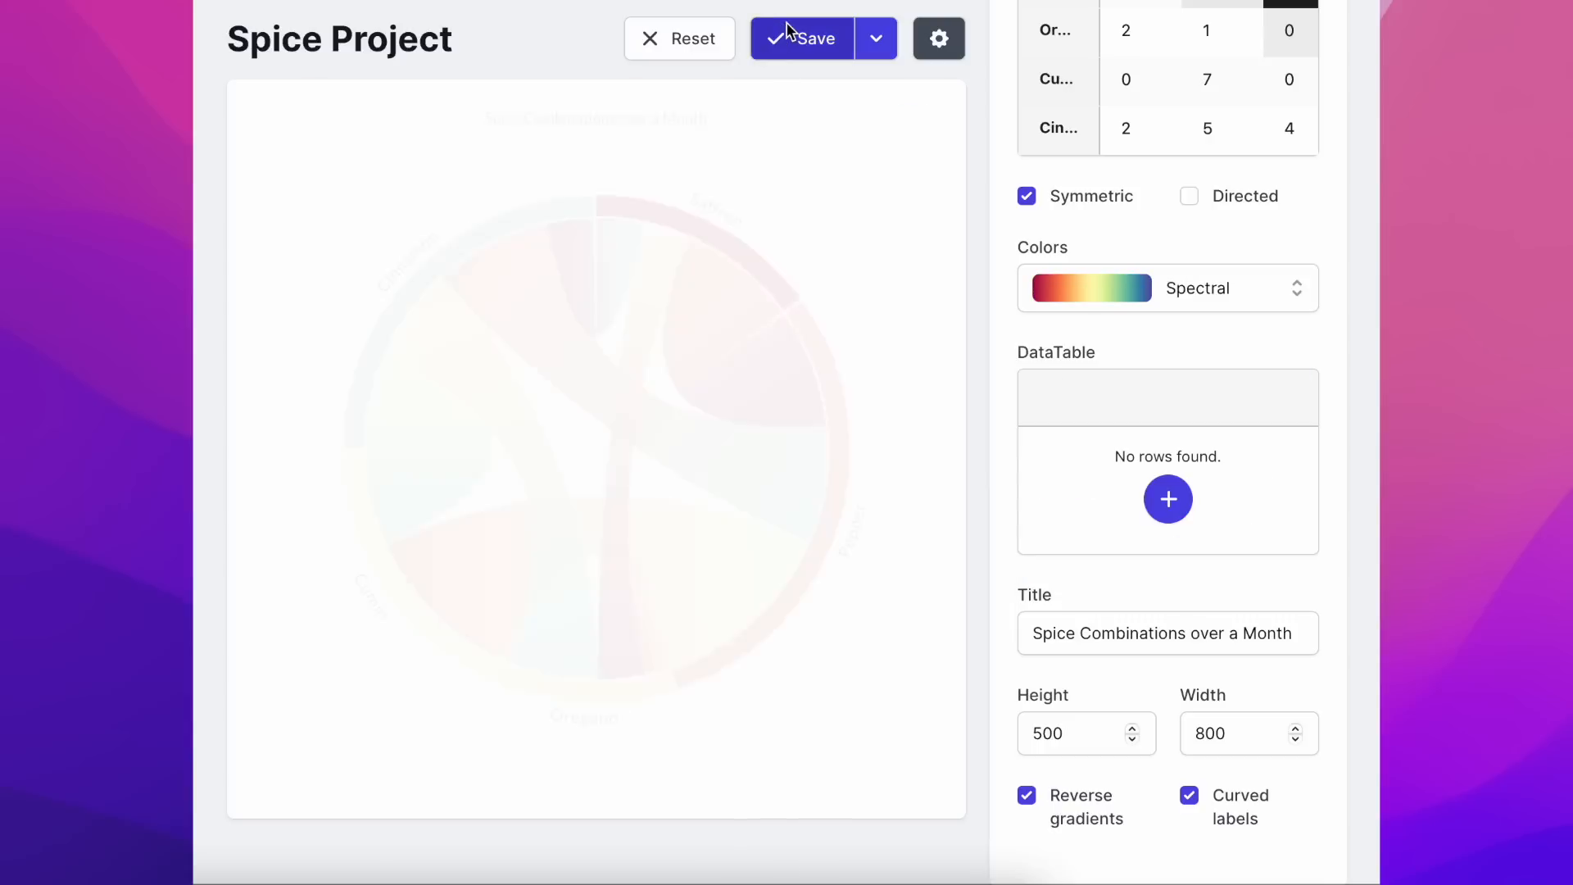
pyautogui.click(801, 38)
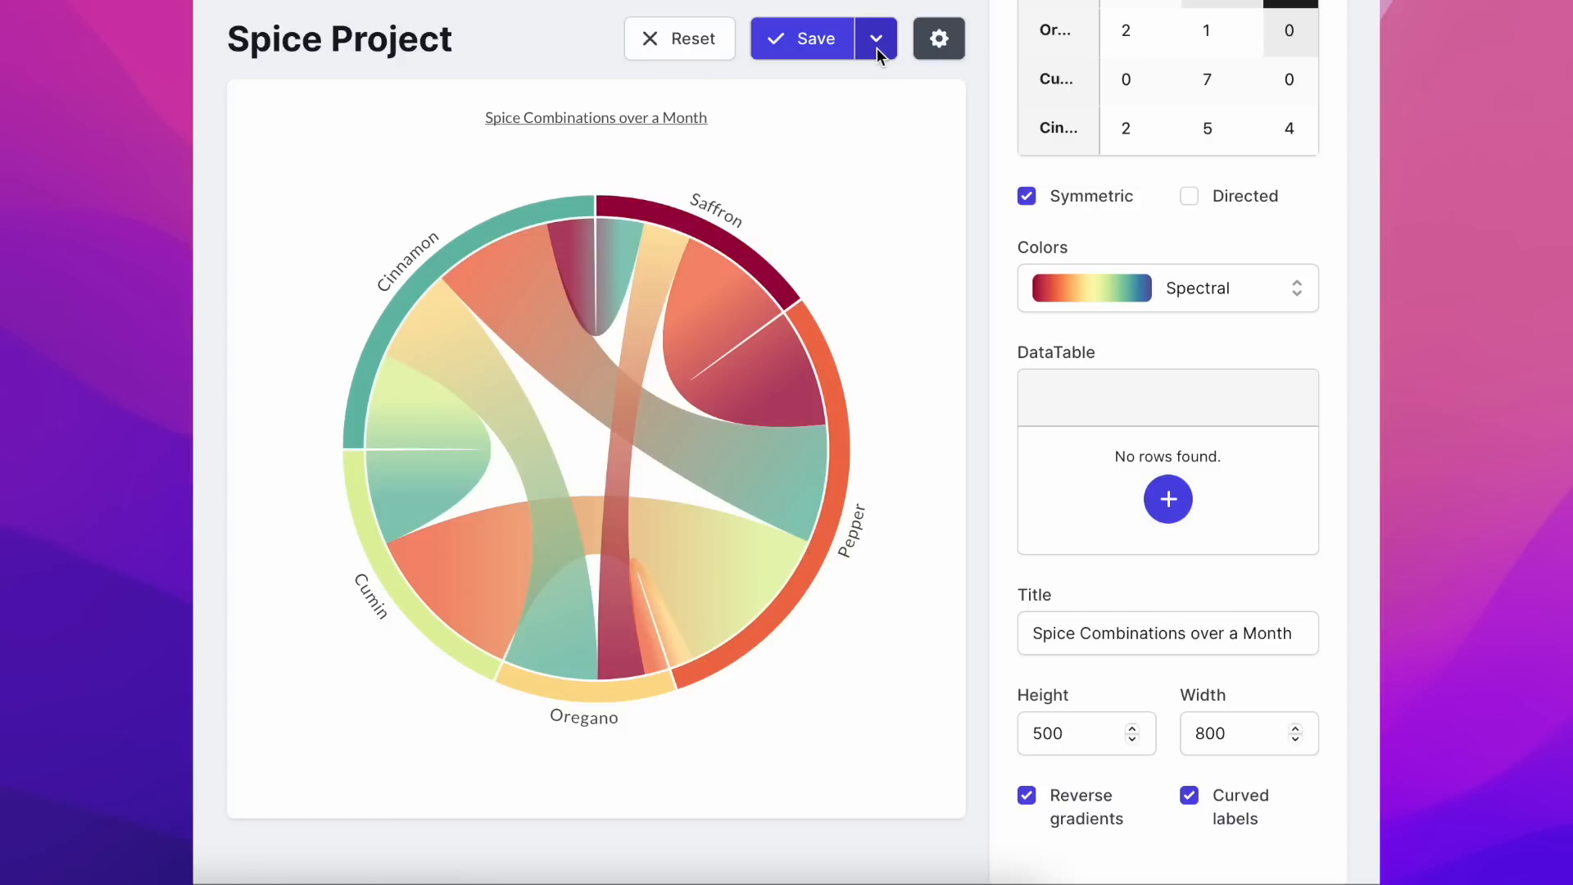
pyautogui.click(873, 37)
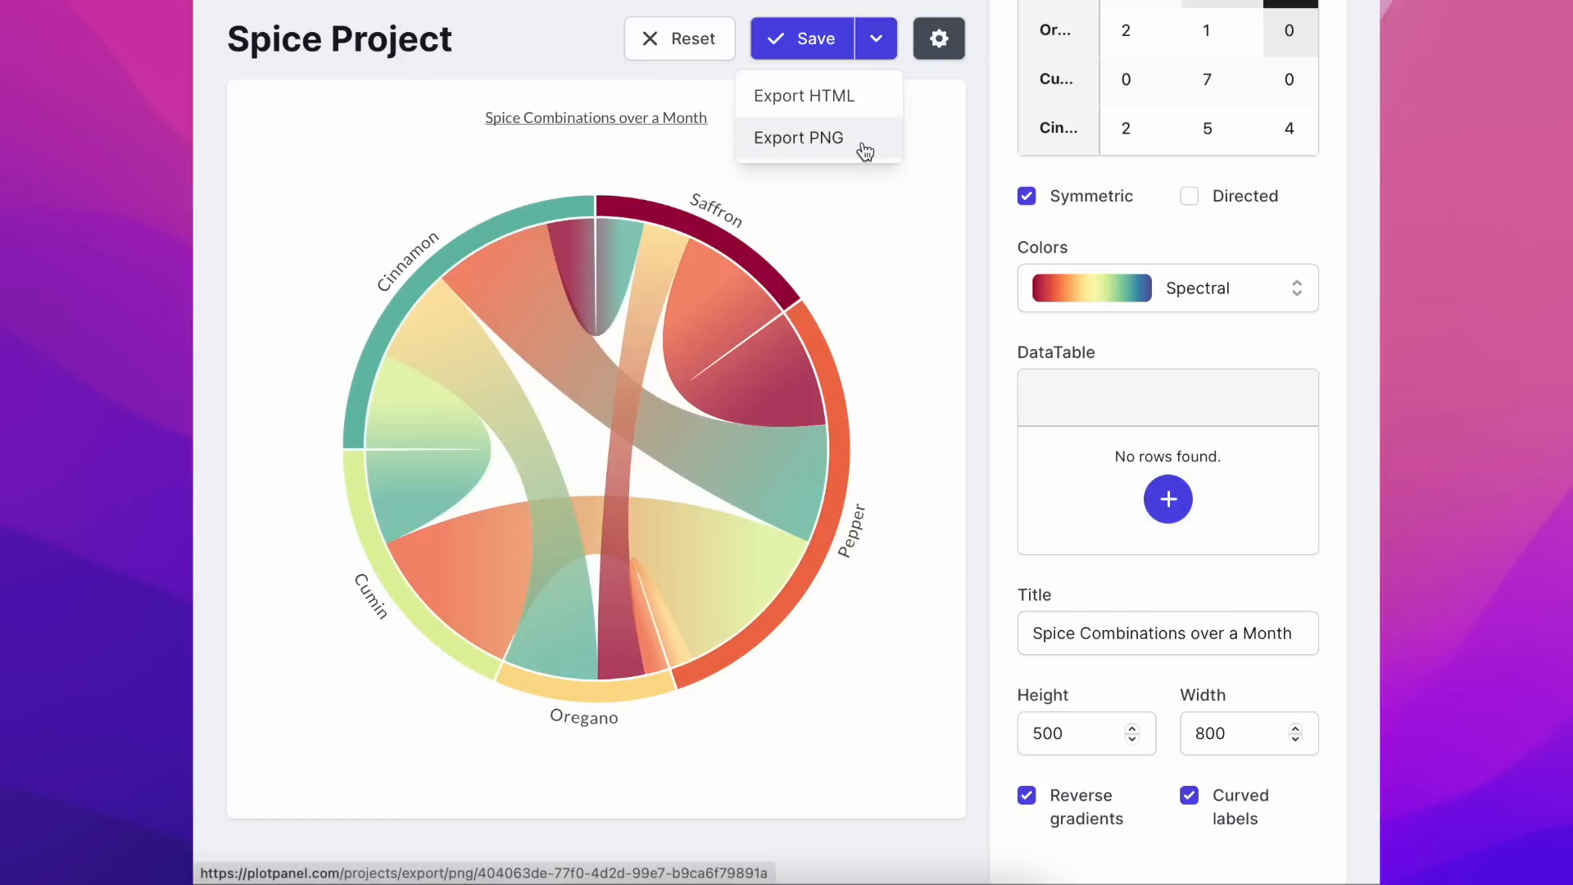
pyautogui.moveTo(962, 186)
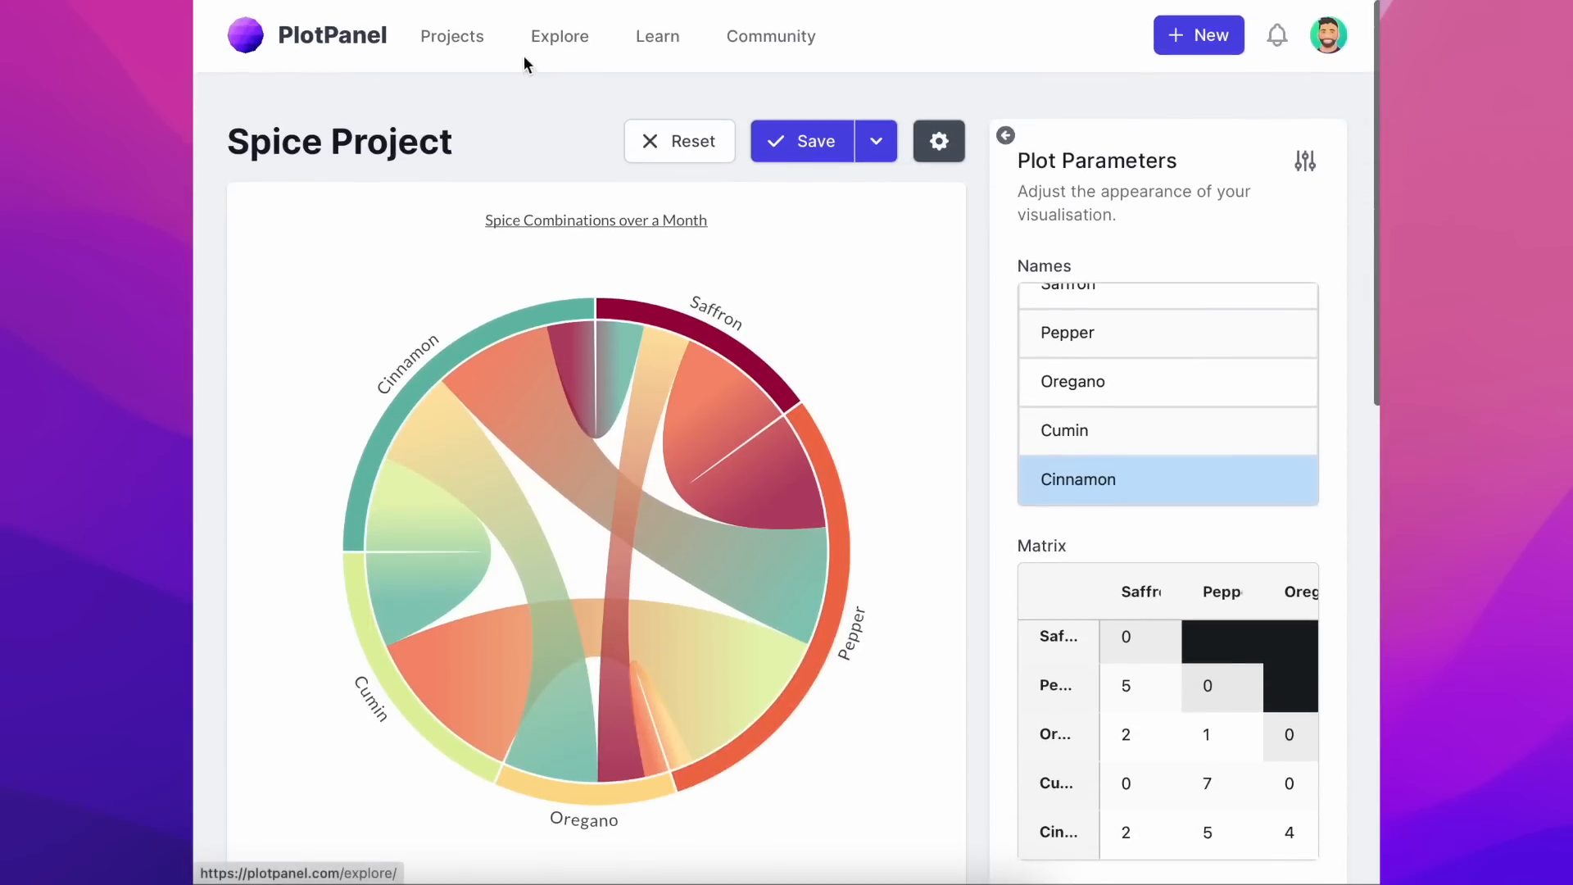
# - Show the Explore gallery listing Spice Project first, with its View/Fork menu revealed
pyautogui.click(559, 36)
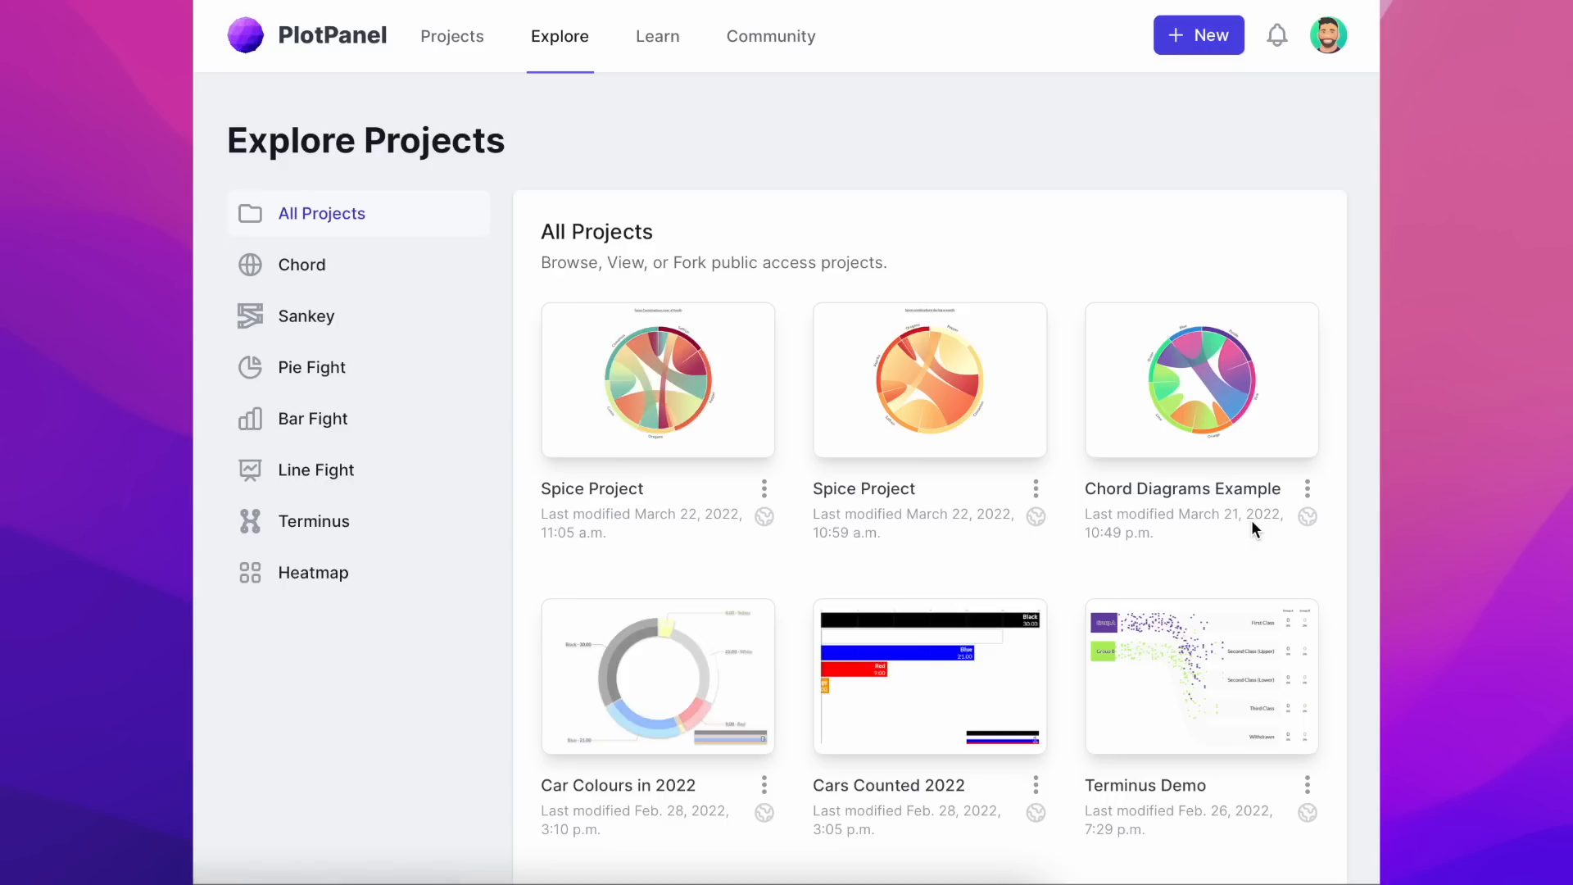
pyautogui.moveTo(651, 378)
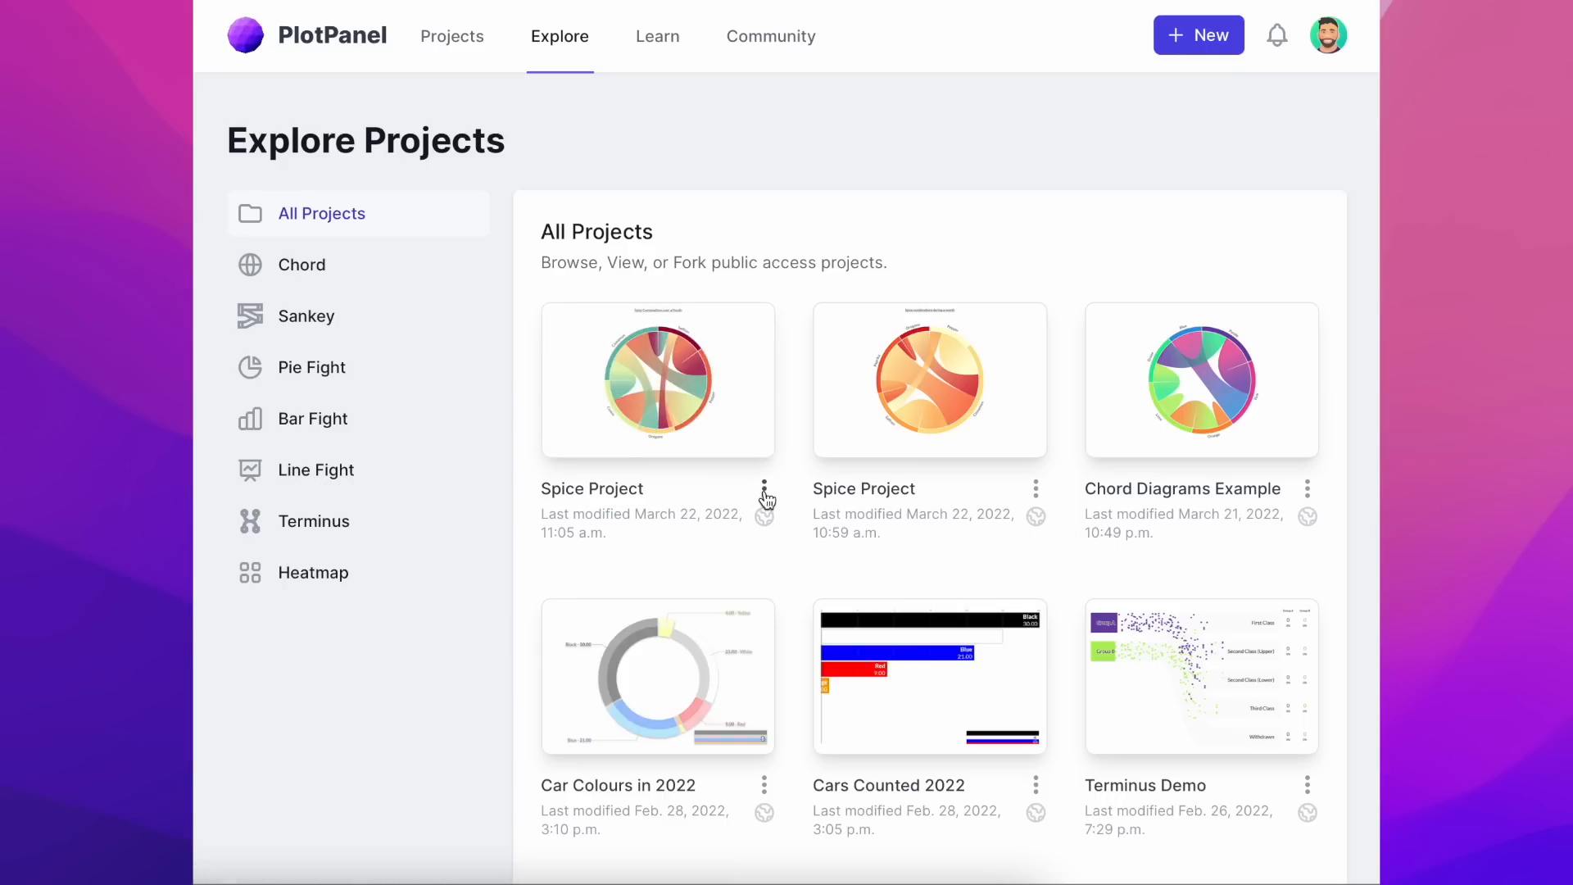
pyautogui.click(763, 490)
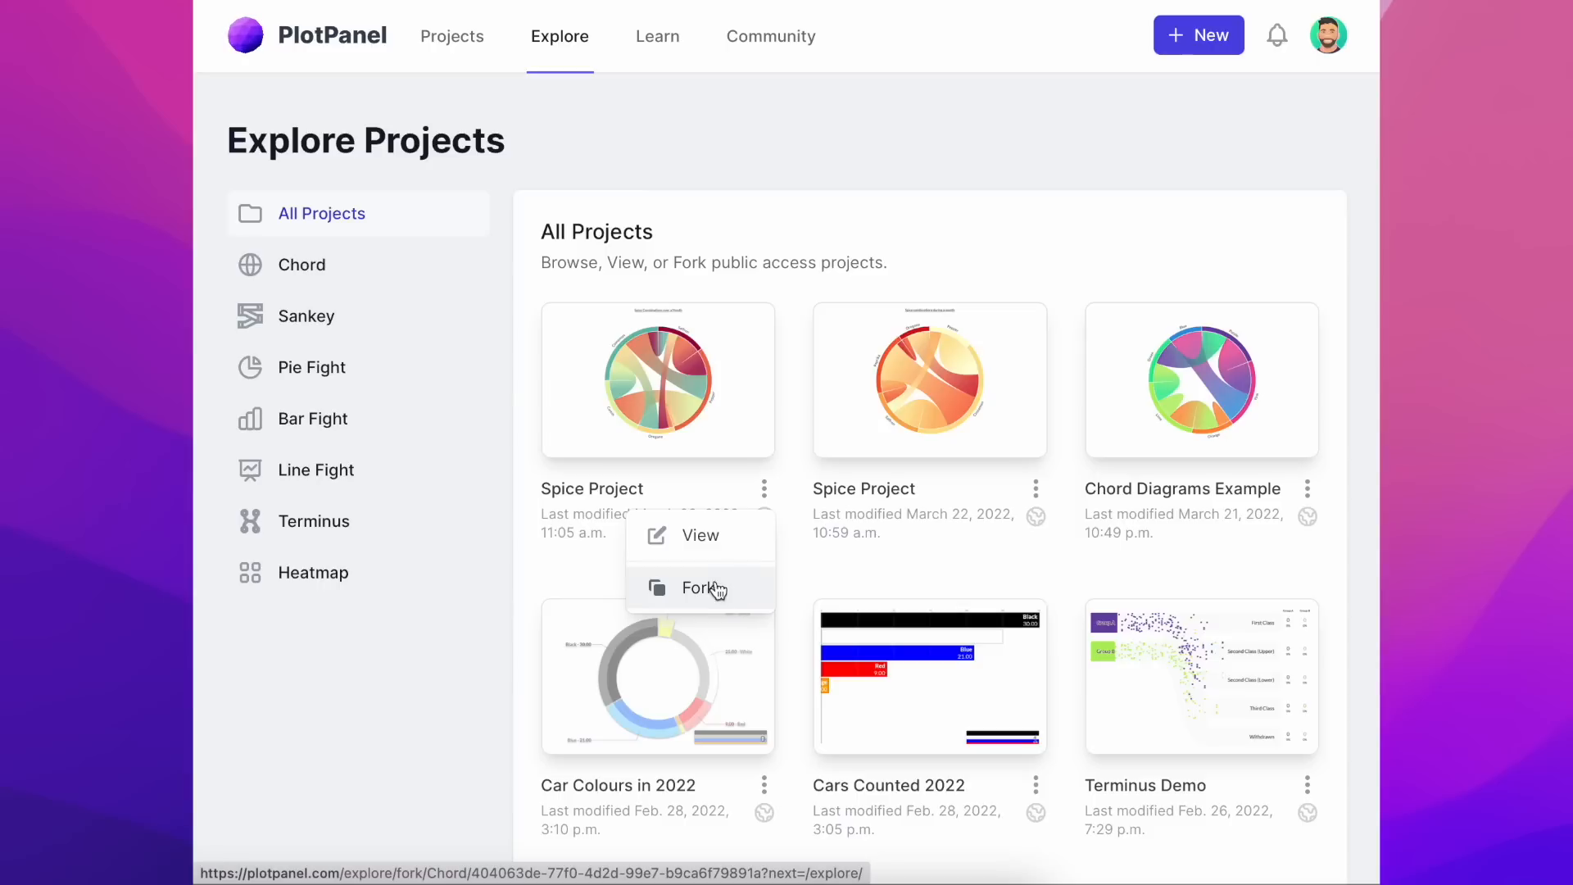